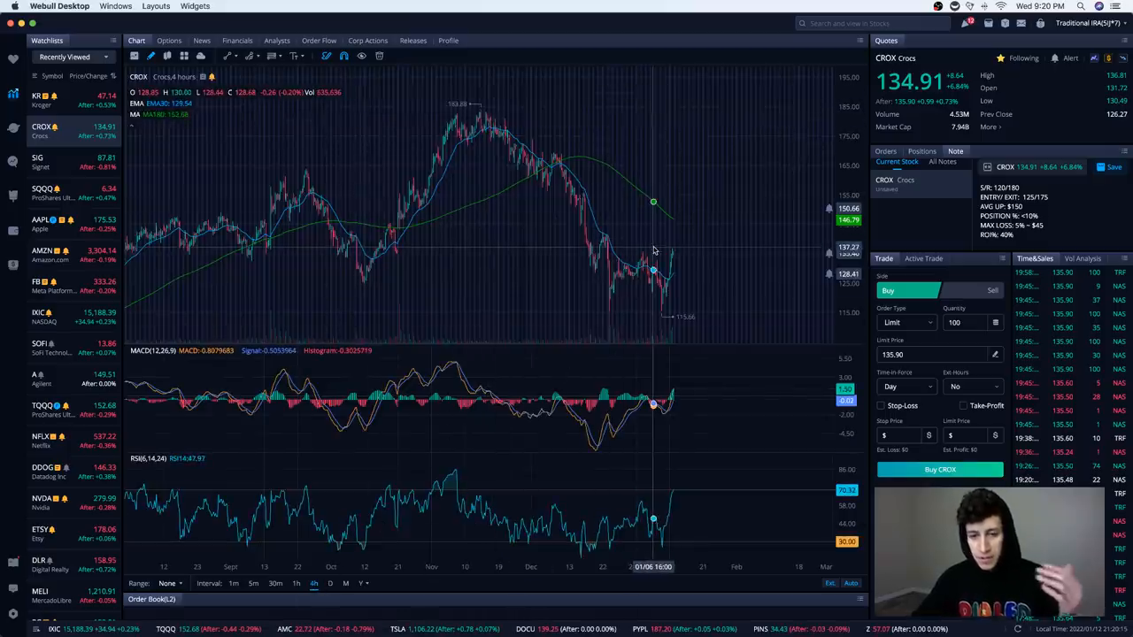
{"action": "mouse_move", "coordinate": [635, 294]}
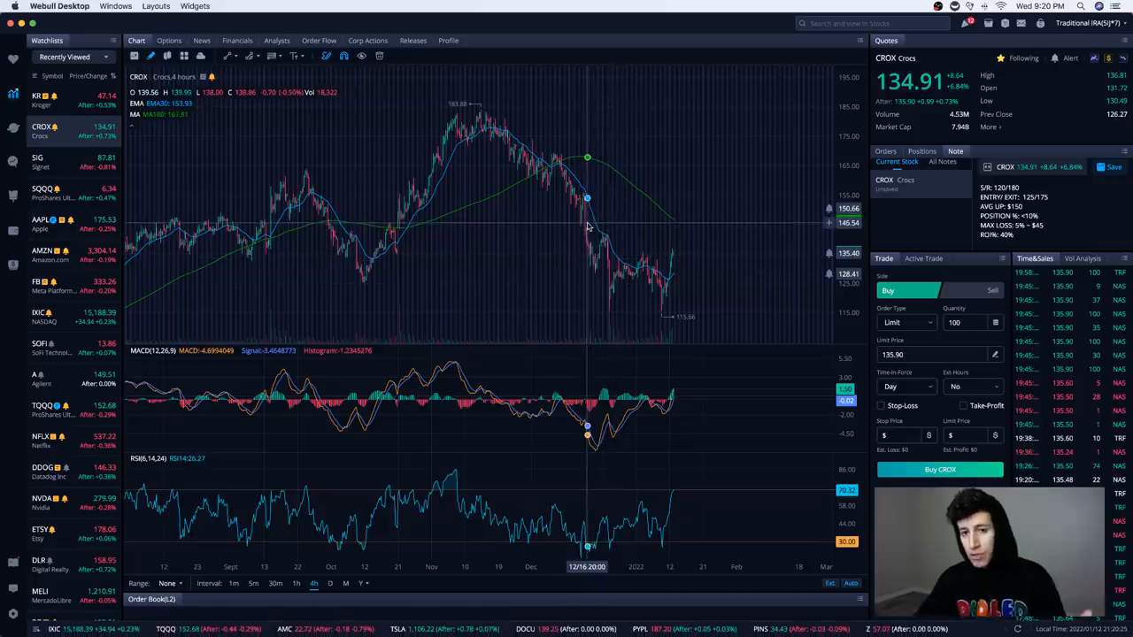
{"action": "mouse_move", "coordinate": [588, 221]}
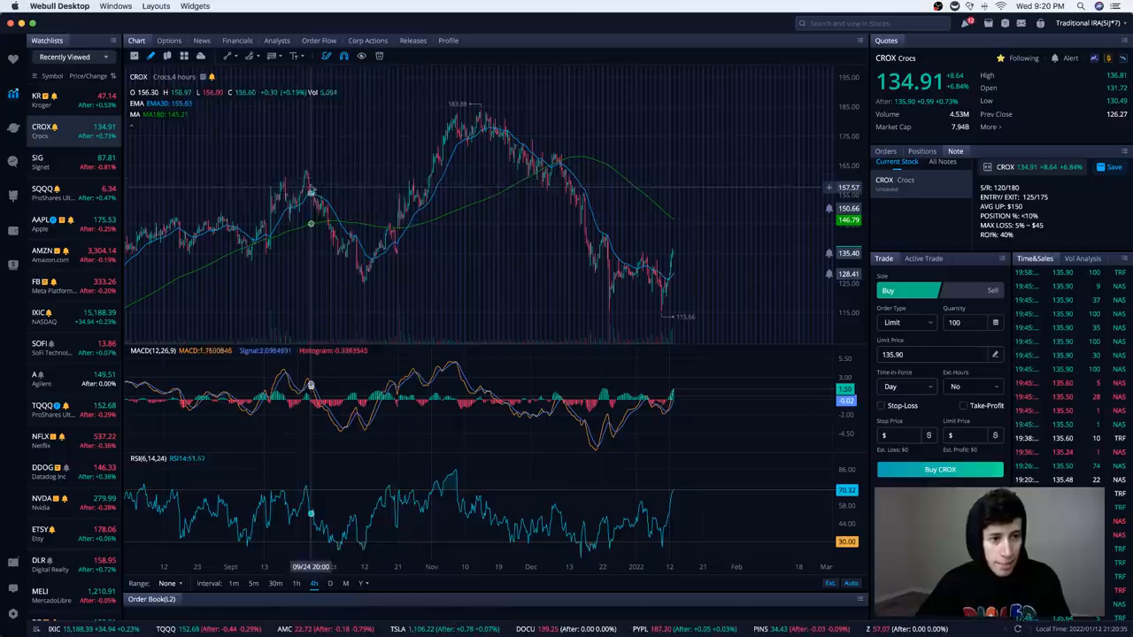
{"action": "mouse_move", "coordinate": [127, 141]}
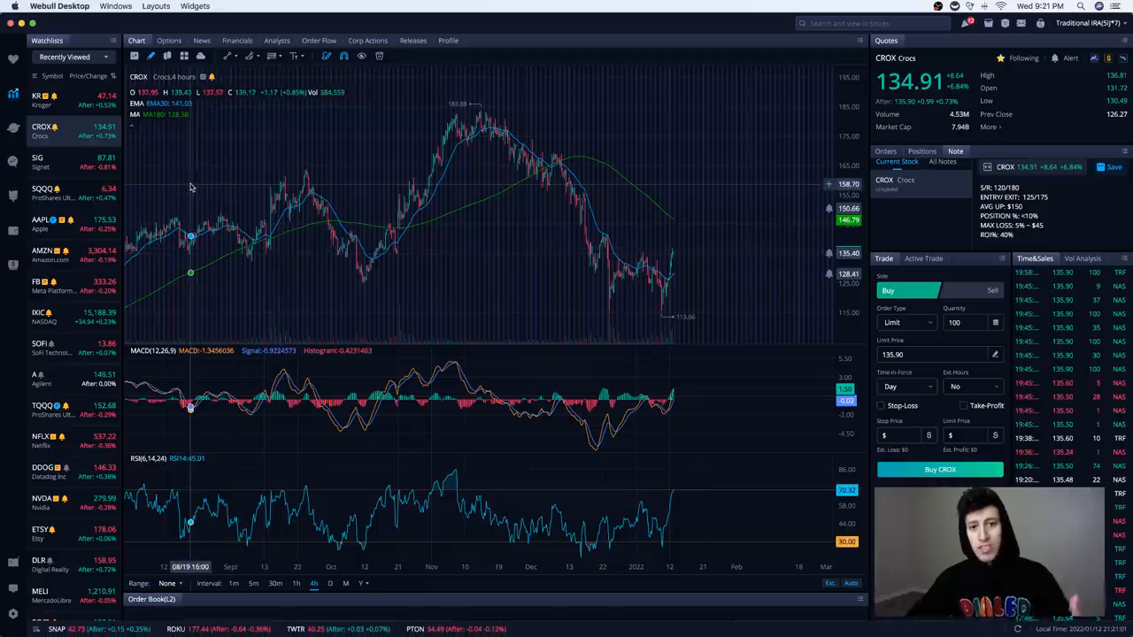
Step: Load Kroger (KR) from the Recently Viewed watchlist to show its daily chart
{"action": "left_click", "coordinate": [42, 96]}
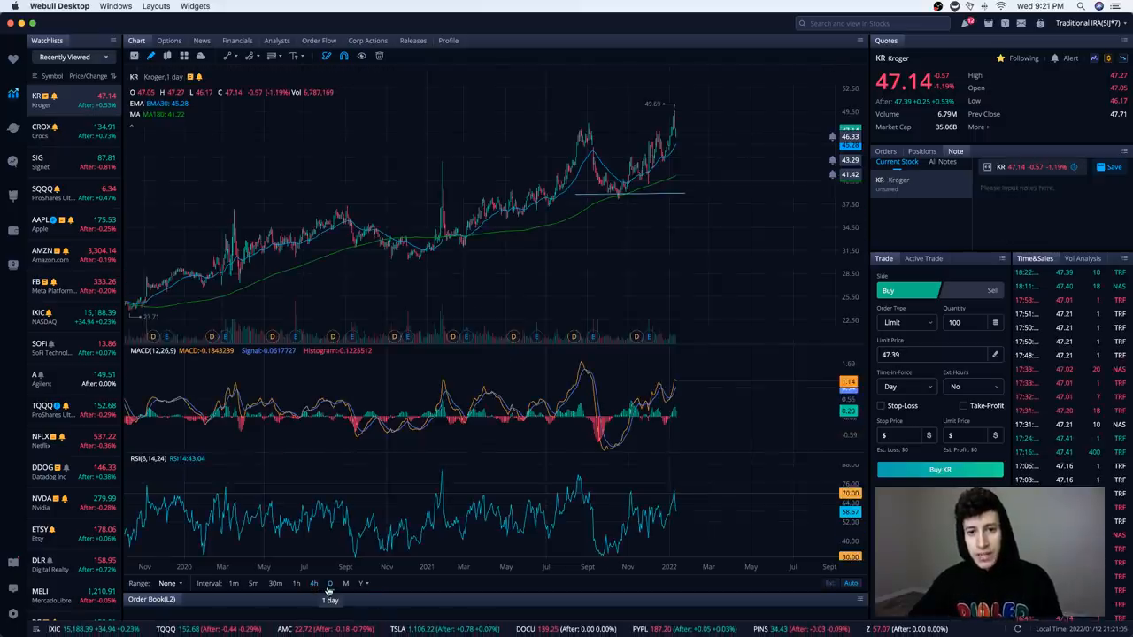
{"action": "mouse_move", "coordinate": [588, 155]}
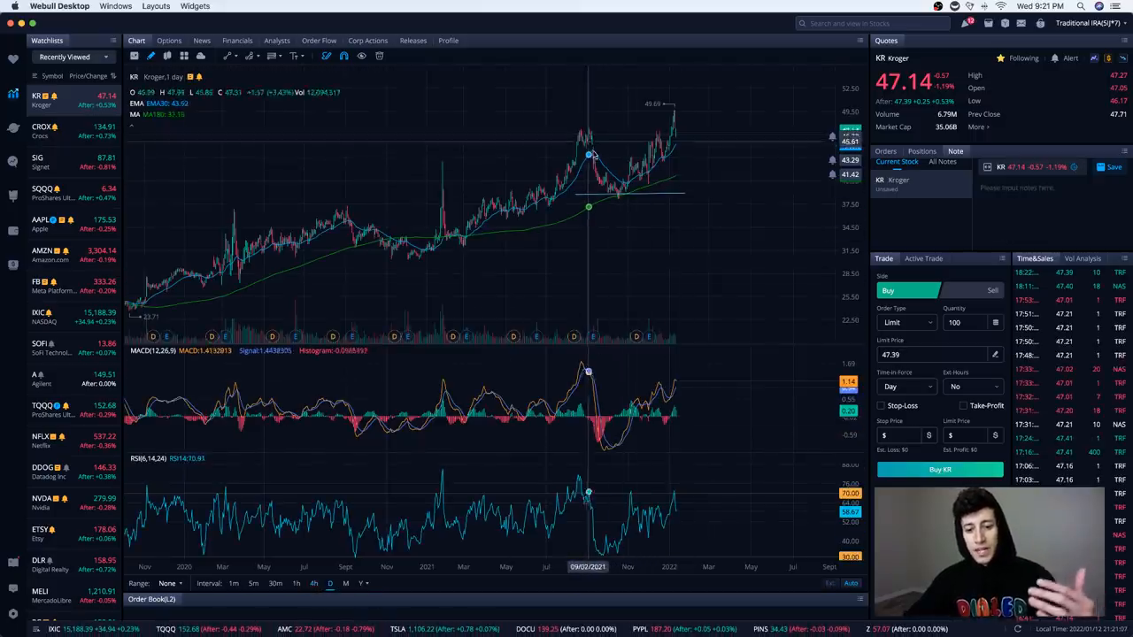
{"action": "mouse_move", "coordinate": [620, 195]}
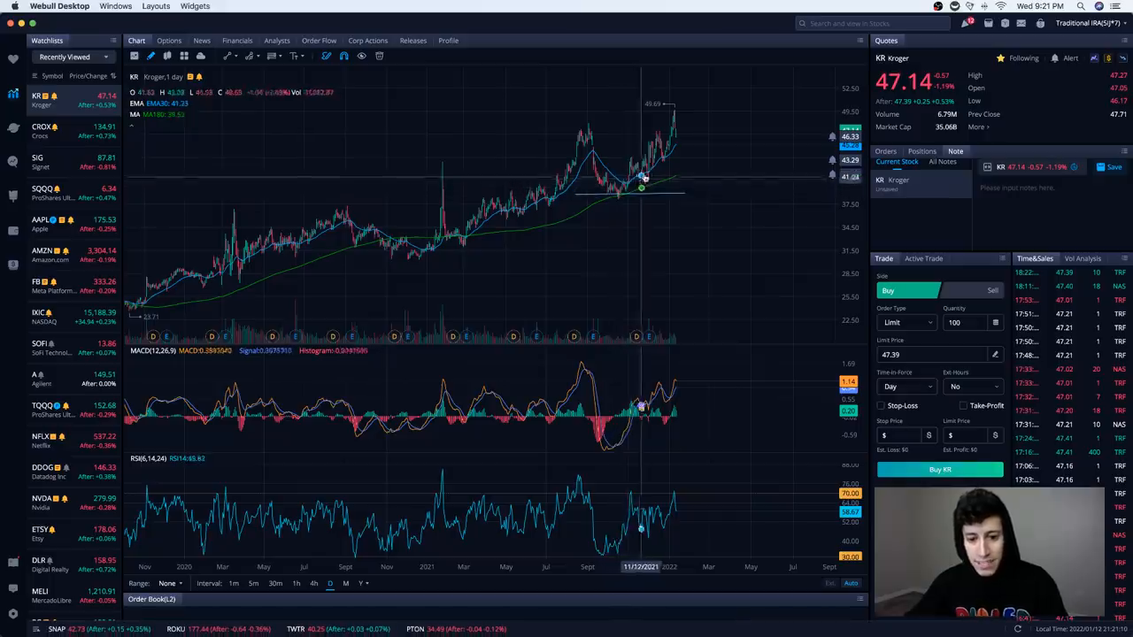
{"action": "mouse_move", "coordinate": [673, 120]}
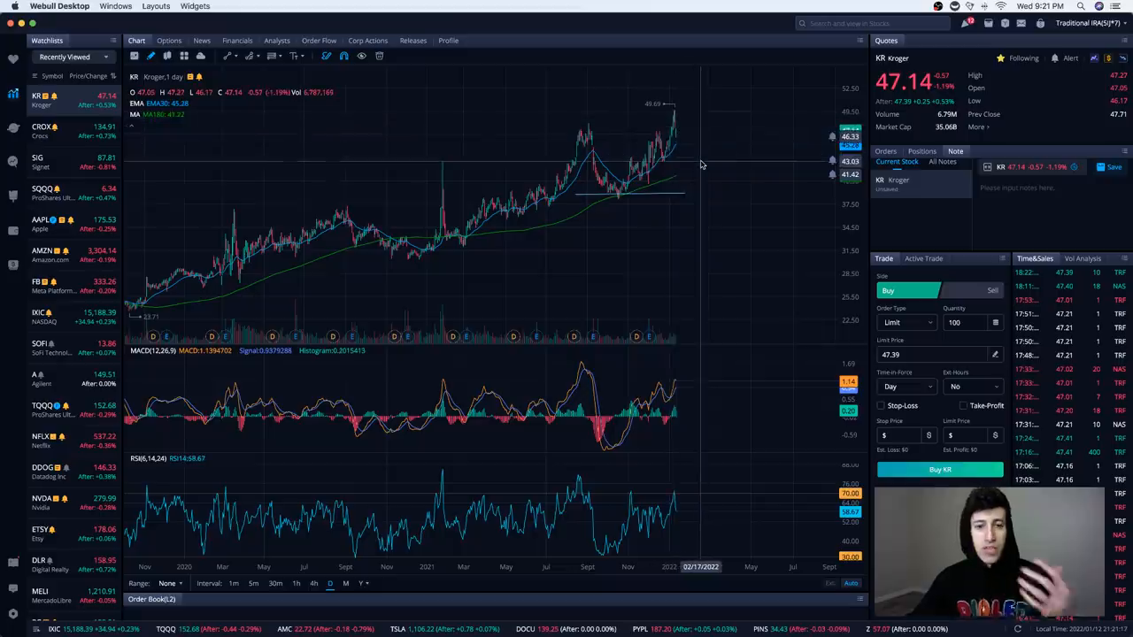
{"action": "mouse_move", "coordinate": [652, 168]}
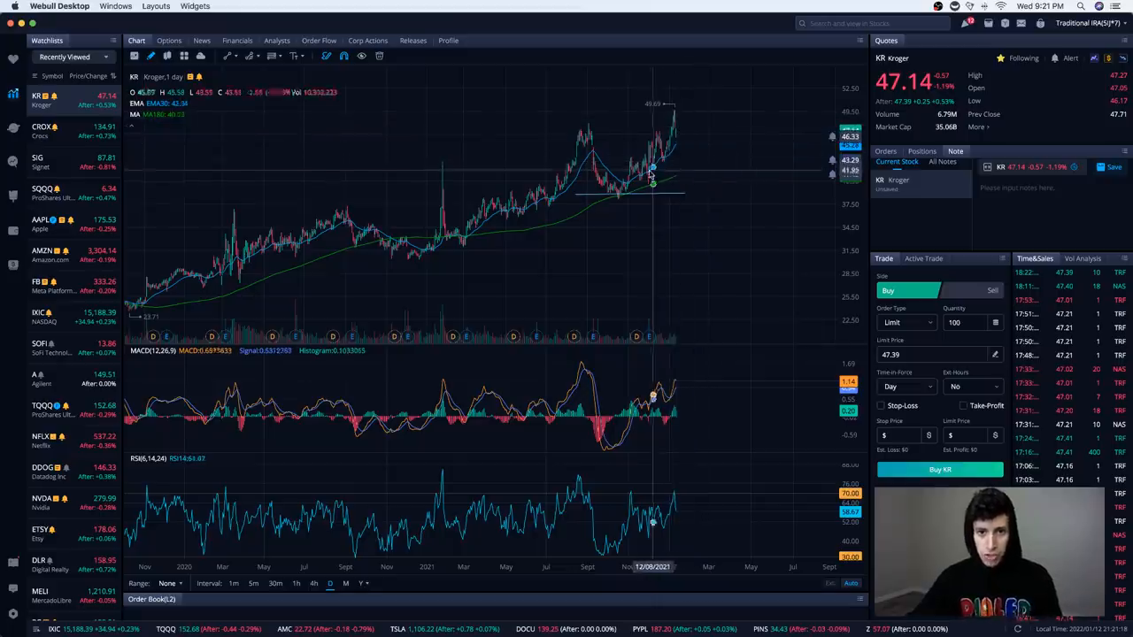
{"action": "mouse_move", "coordinate": [647, 173]}
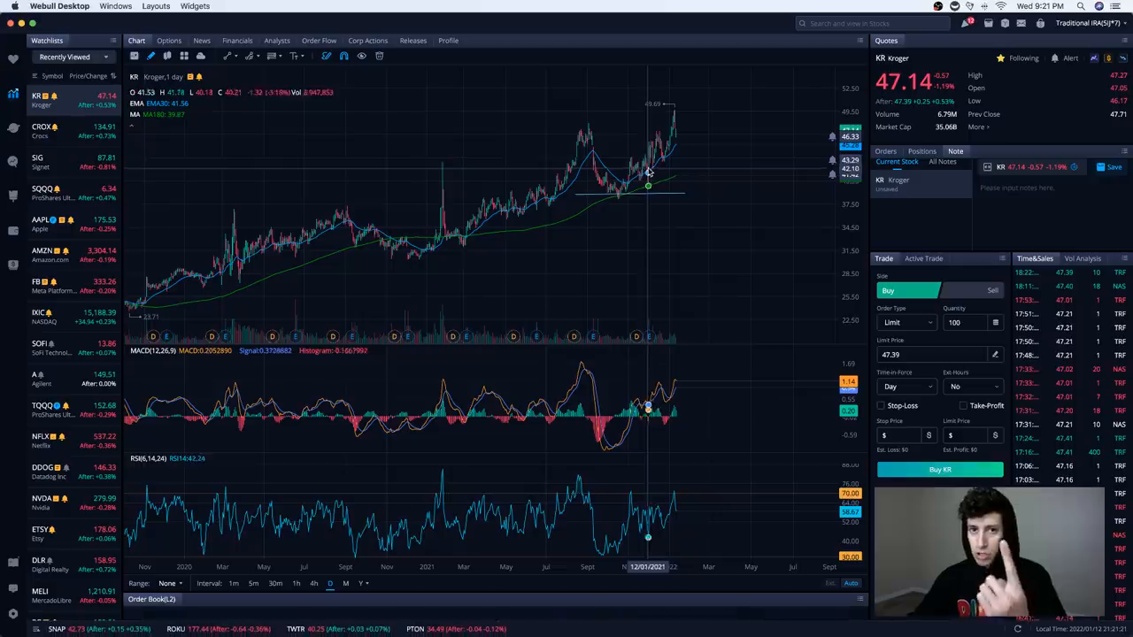
{"action": "mouse_move", "coordinate": [650, 168]}
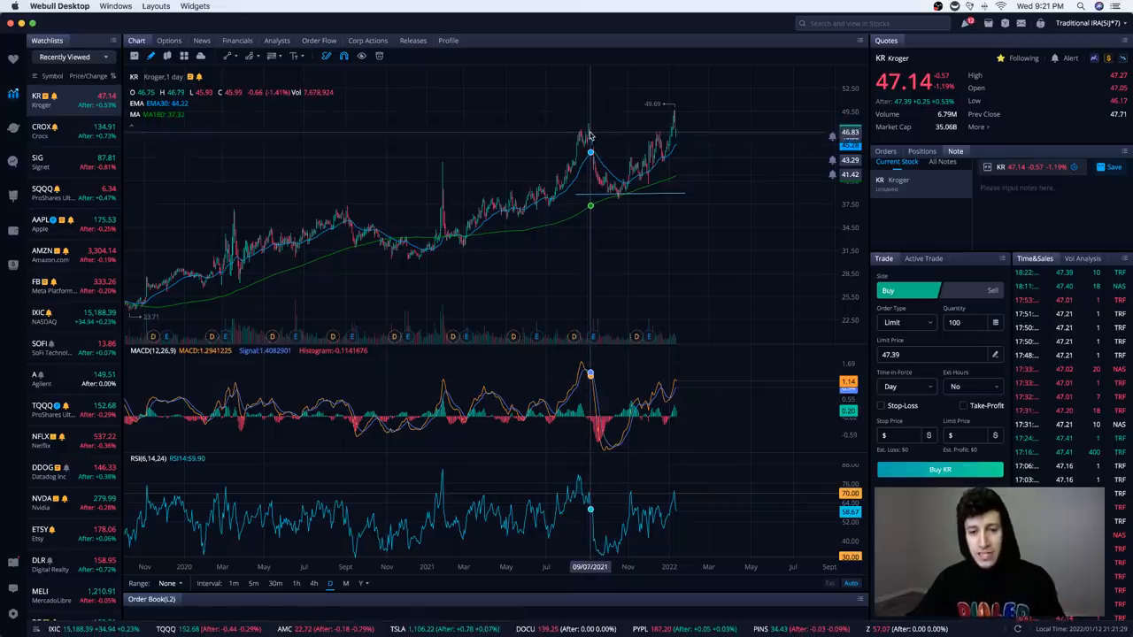
{"action": "mouse_move", "coordinate": [591, 138]}
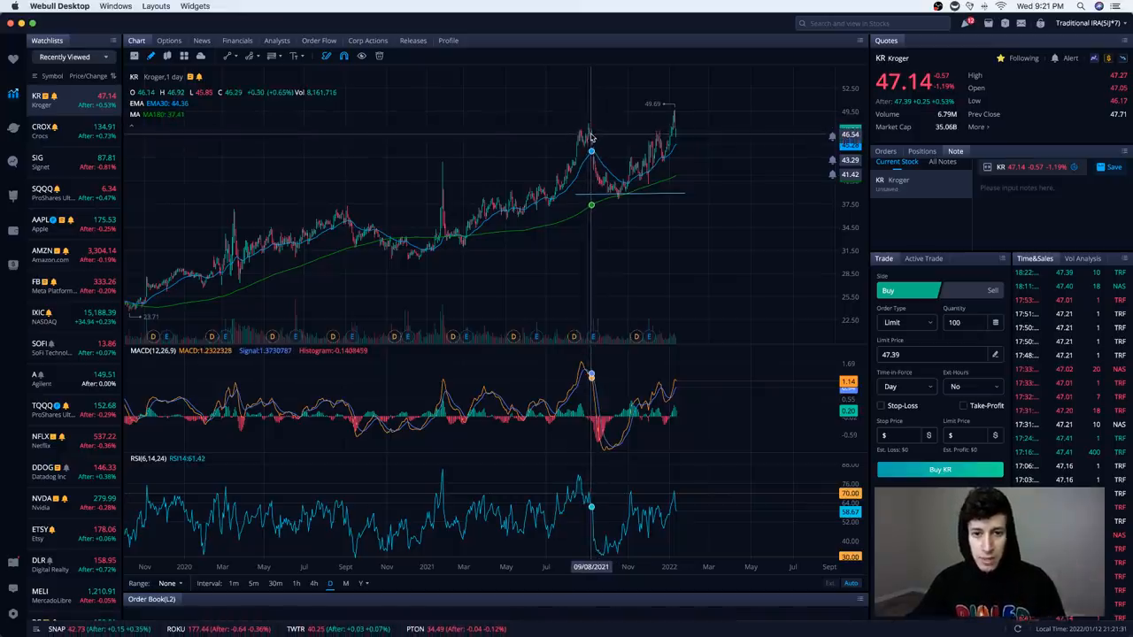
{"action": "mouse_move", "coordinate": [614, 199]}
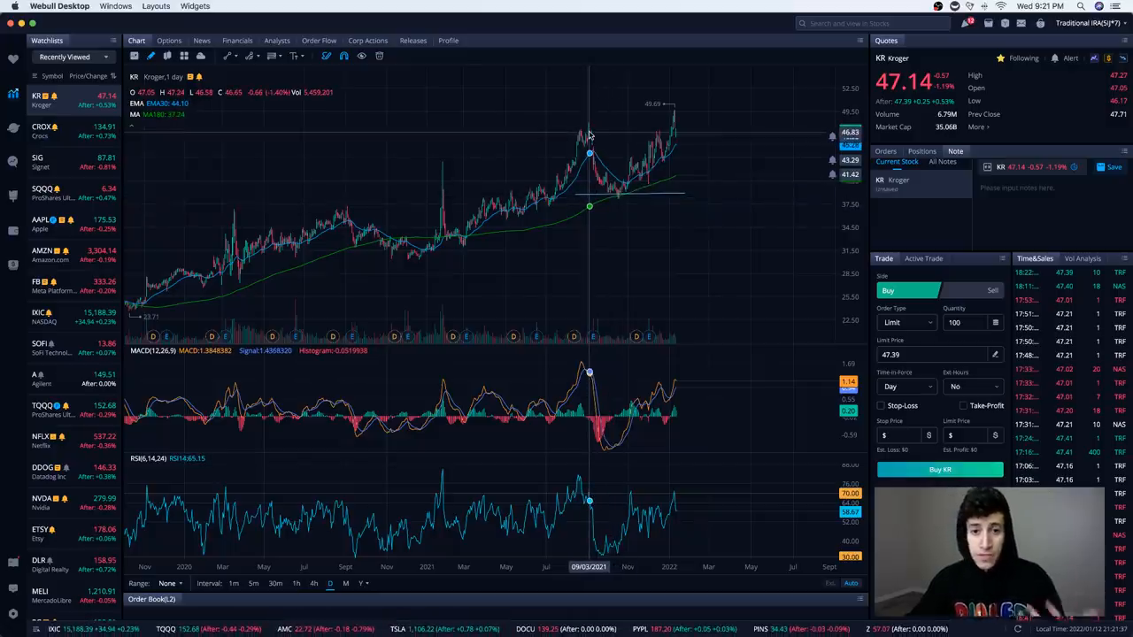
{"action": "mouse_move", "coordinate": [630, 190]}
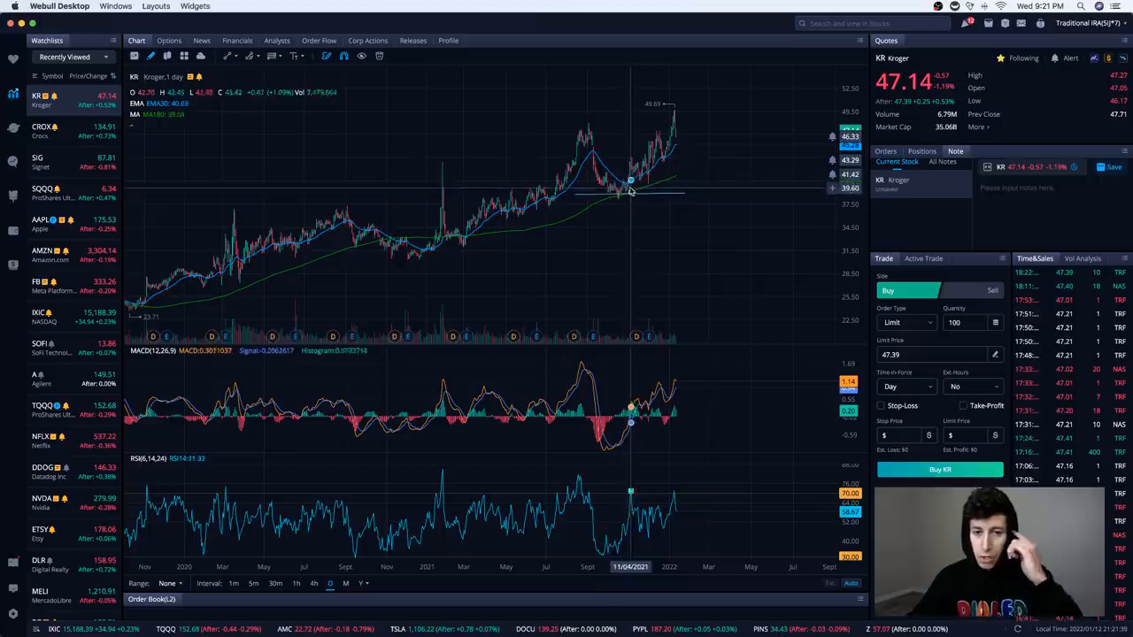
{"action": "mouse_move", "coordinate": [622, 190]}
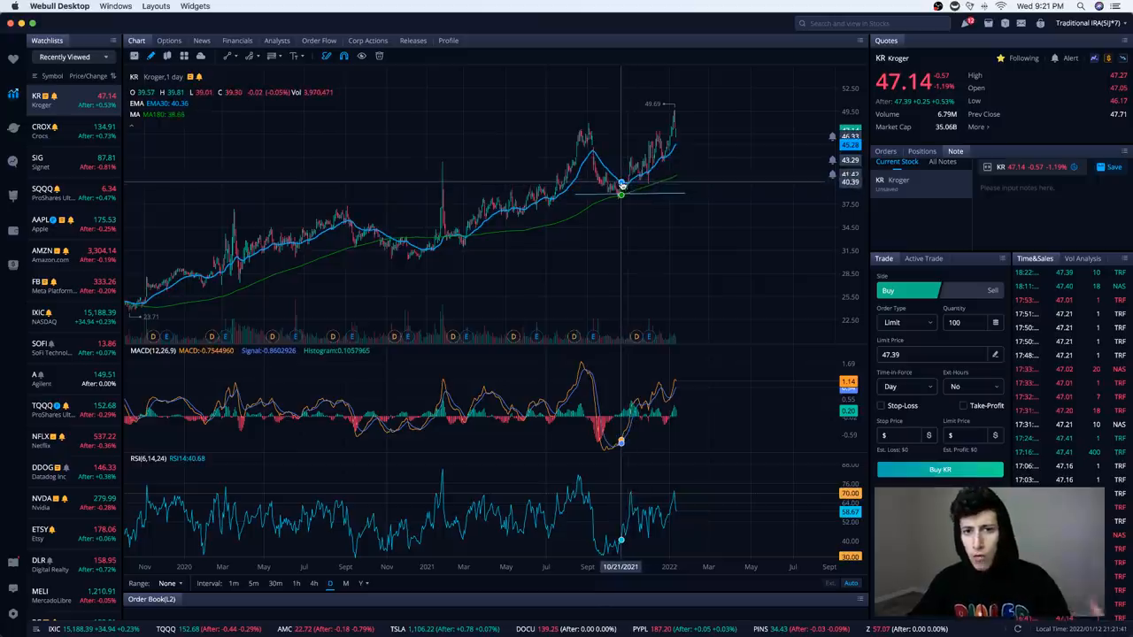
{"action": "mouse_move", "coordinate": [619, 186]}
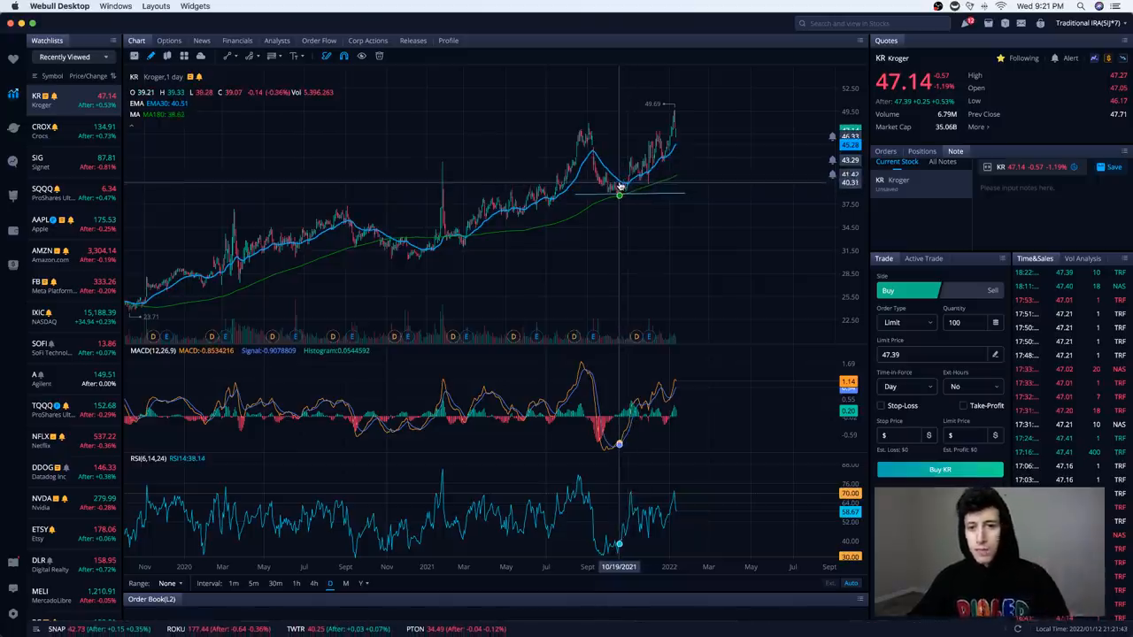
{"action": "mouse_move", "coordinate": [631, 203]}
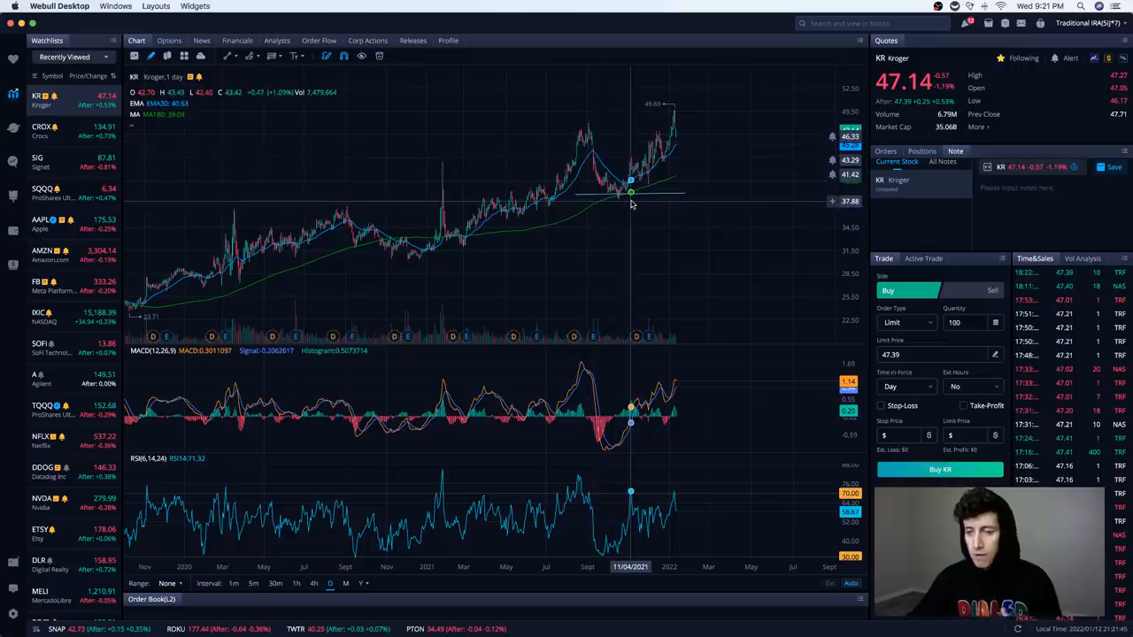
{"action": "mouse_move", "coordinate": [631, 201]}
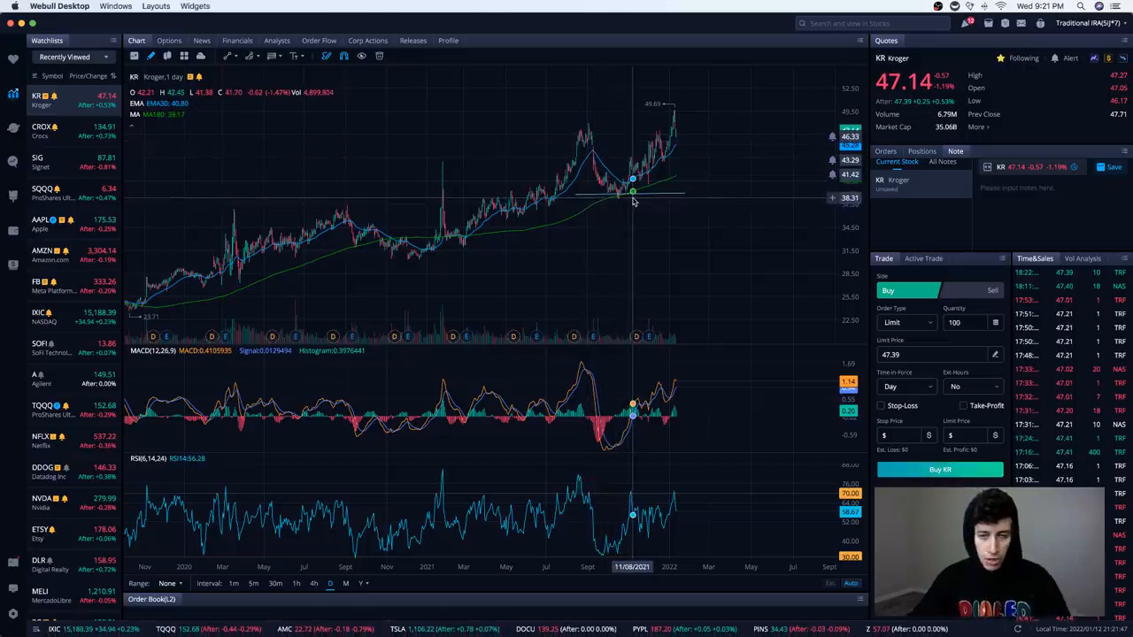
{"action": "mouse_move", "coordinate": [624, 192]}
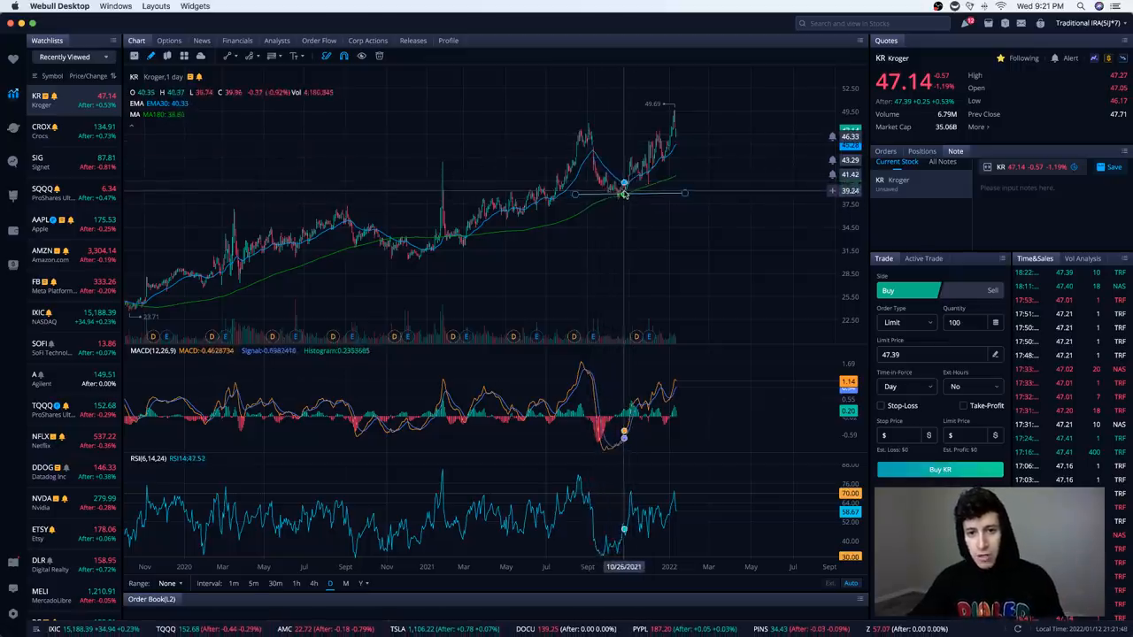
{"action": "mouse_move", "coordinate": [624, 192]}
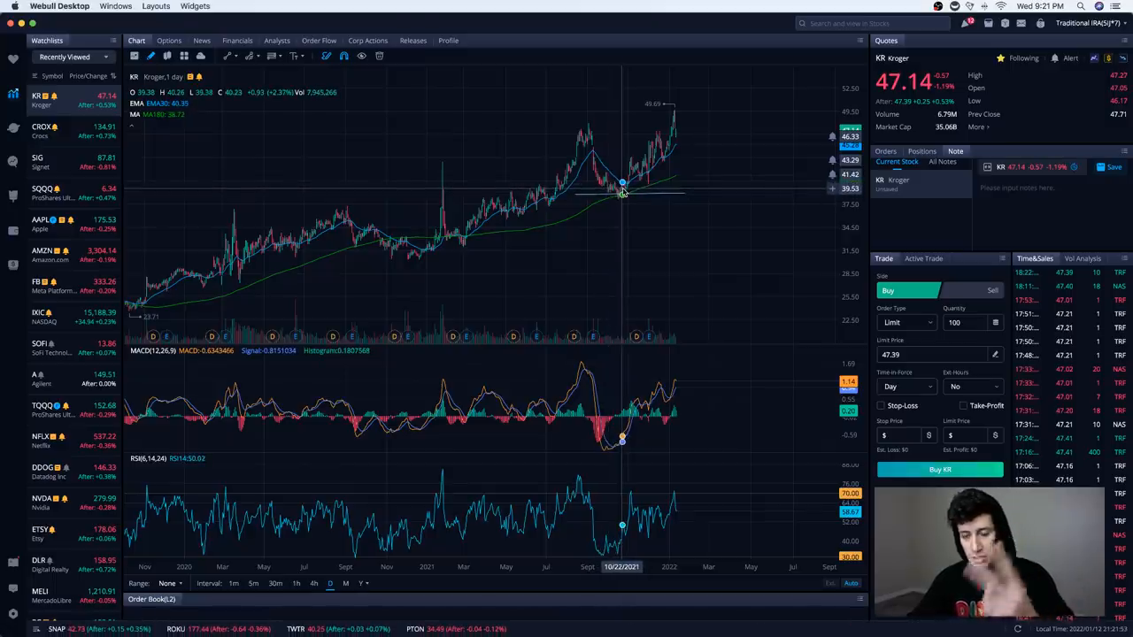
{"action": "mouse_move", "coordinate": [627, 188]}
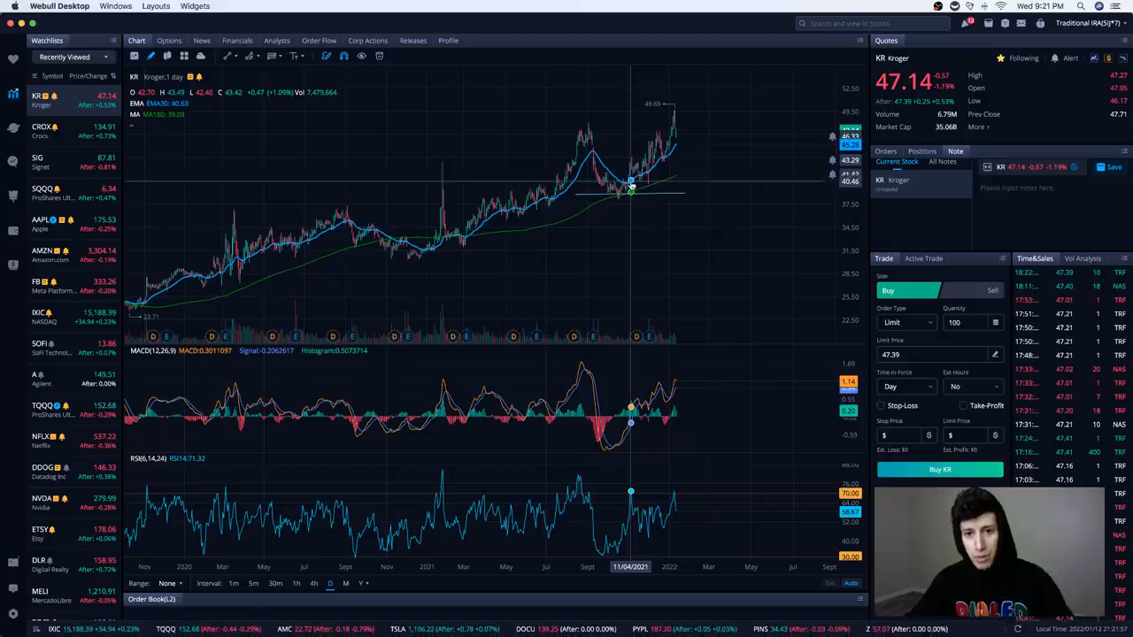
{"action": "mouse_move", "coordinate": [513, 168]}
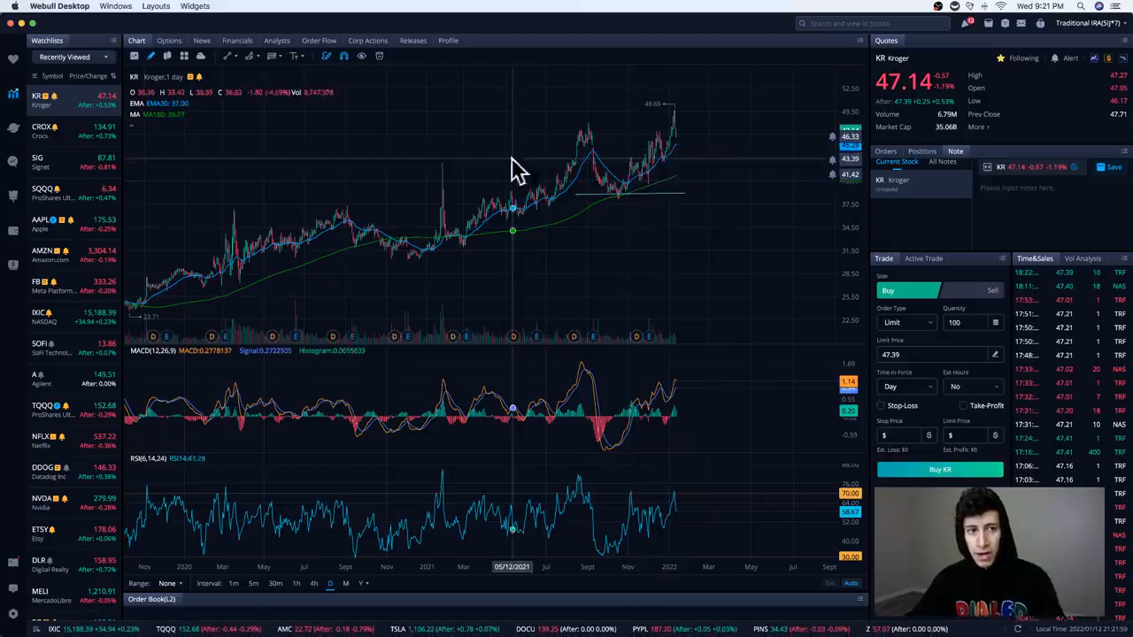
{"action": "mouse_move", "coordinate": [713, 93]}
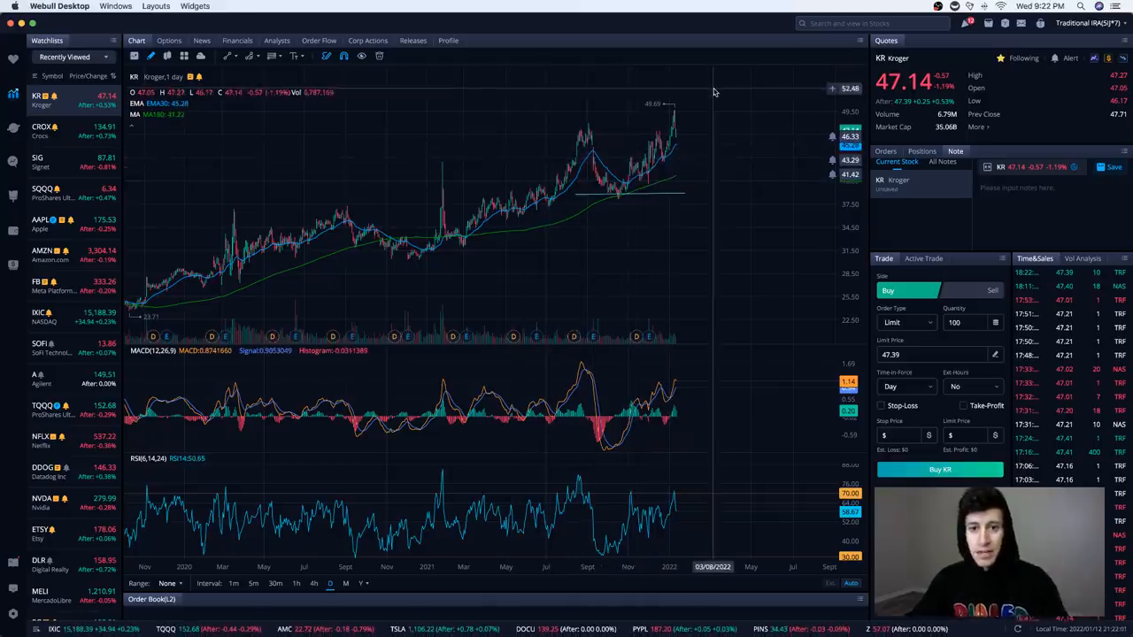
{"action": "mouse_move", "coordinate": [699, 97]}
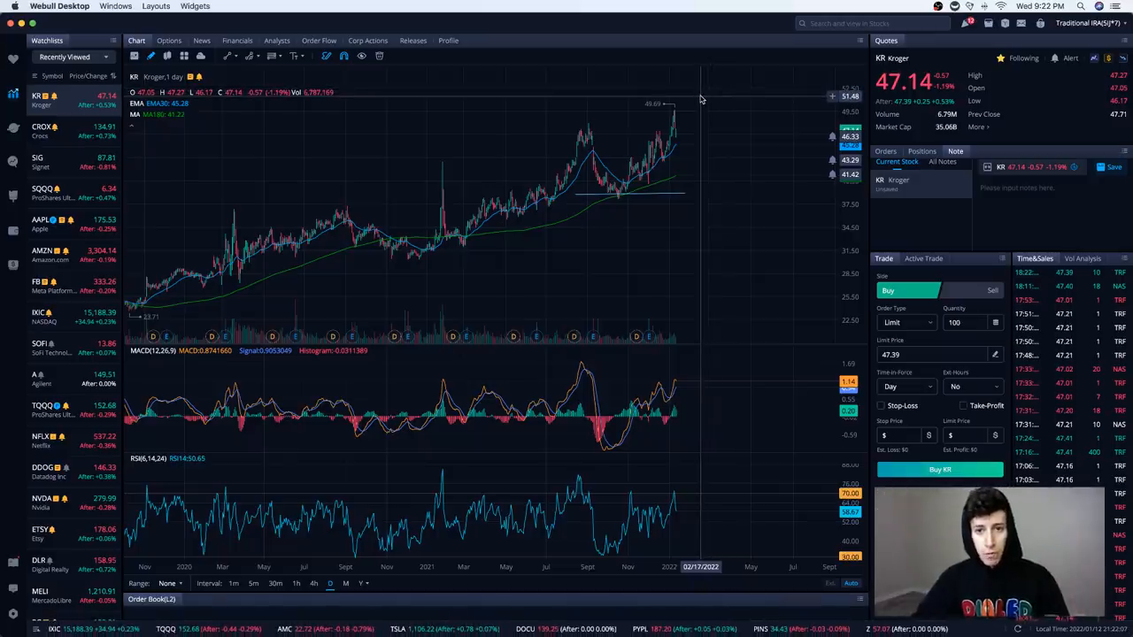
{"action": "mouse_move", "coordinate": [612, 192]}
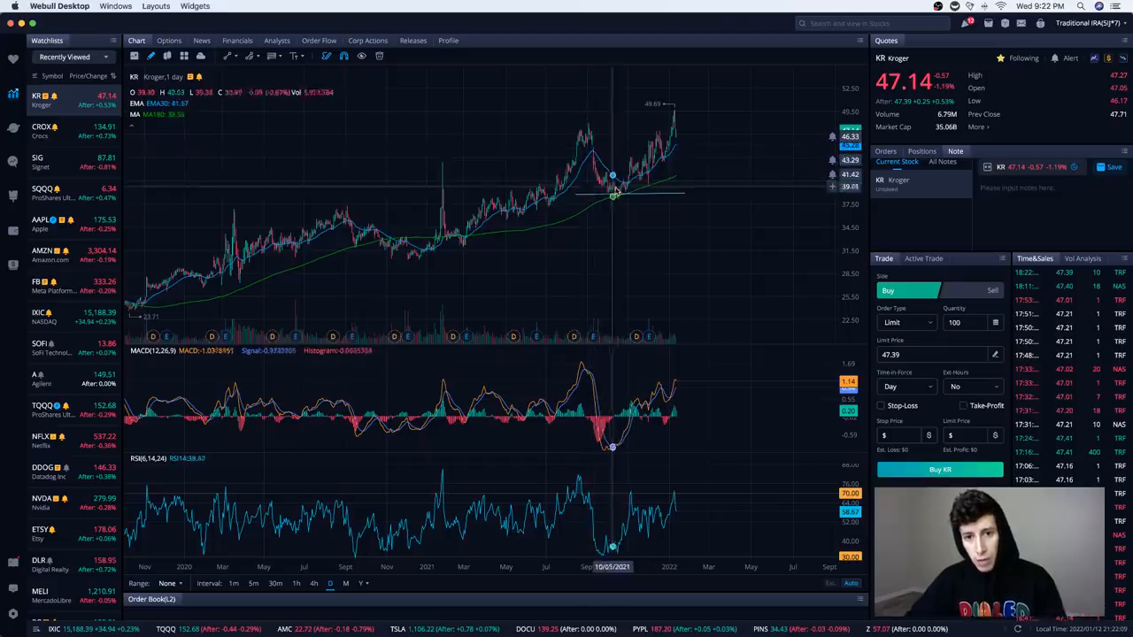
{"action": "mouse_move", "coordinate": [626, 183]}
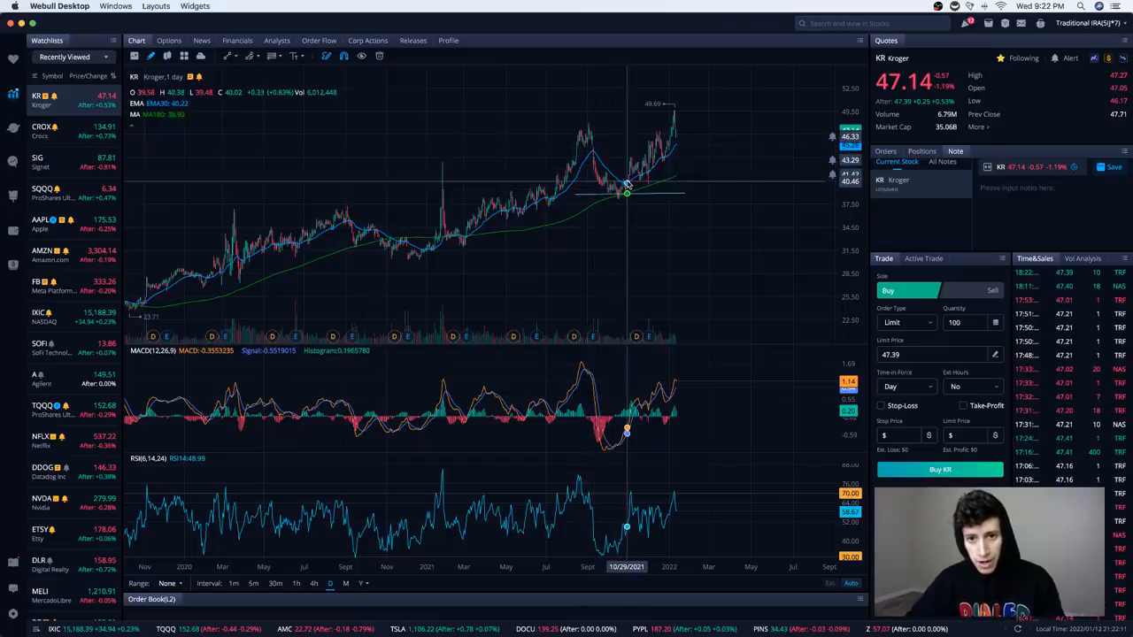
{"action": "mouse_move", "coordinate": [635, 181]}
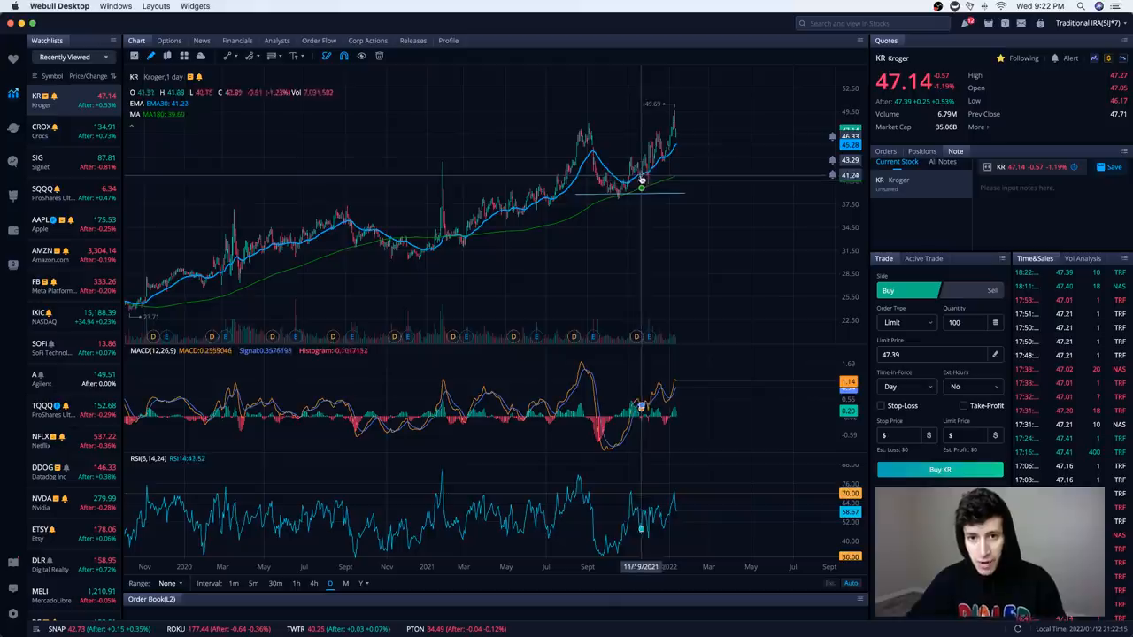
{"action": "mouse_move", "coordinate": [628, 188]}
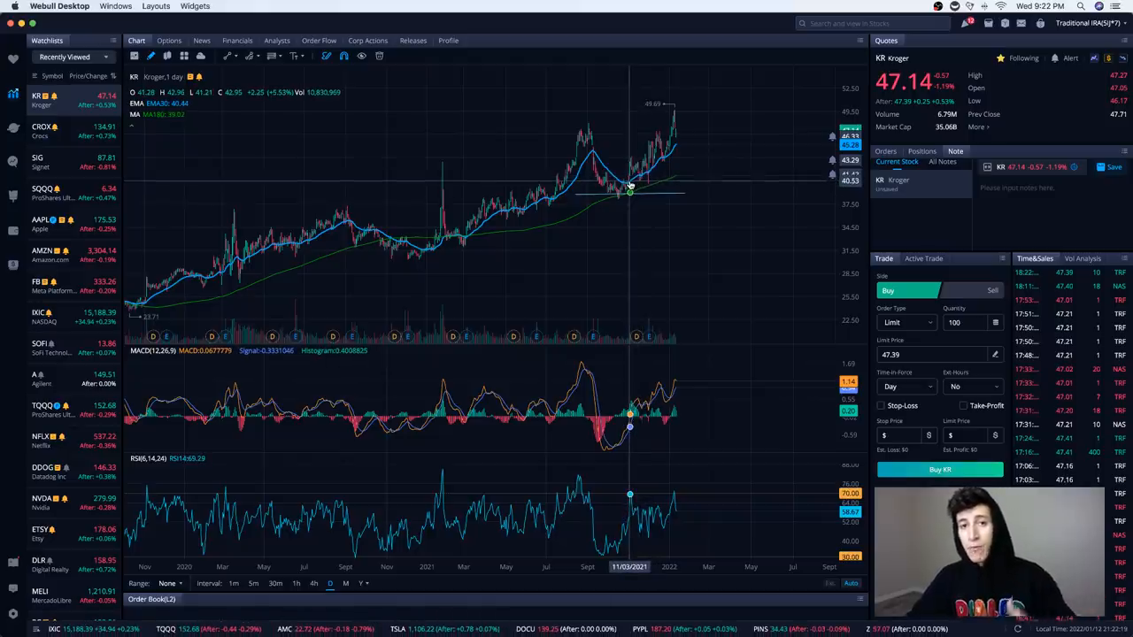
{"action": "mouse_move", "coordinate": [629, 185]}
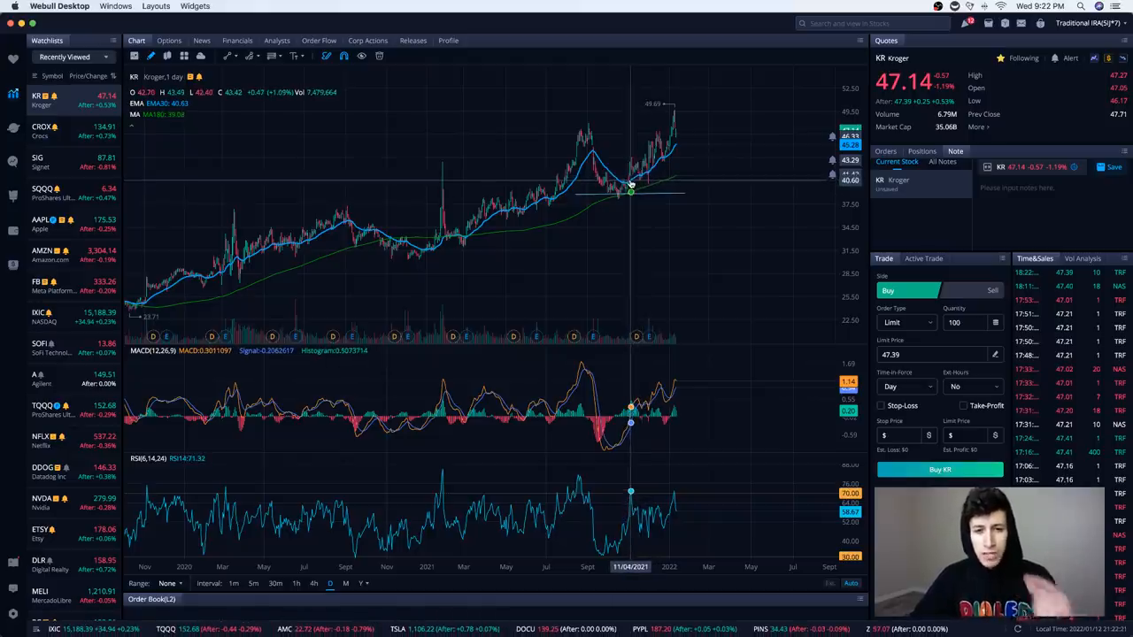
{"action": "mouse_move", "coordinate": [631, 181]}
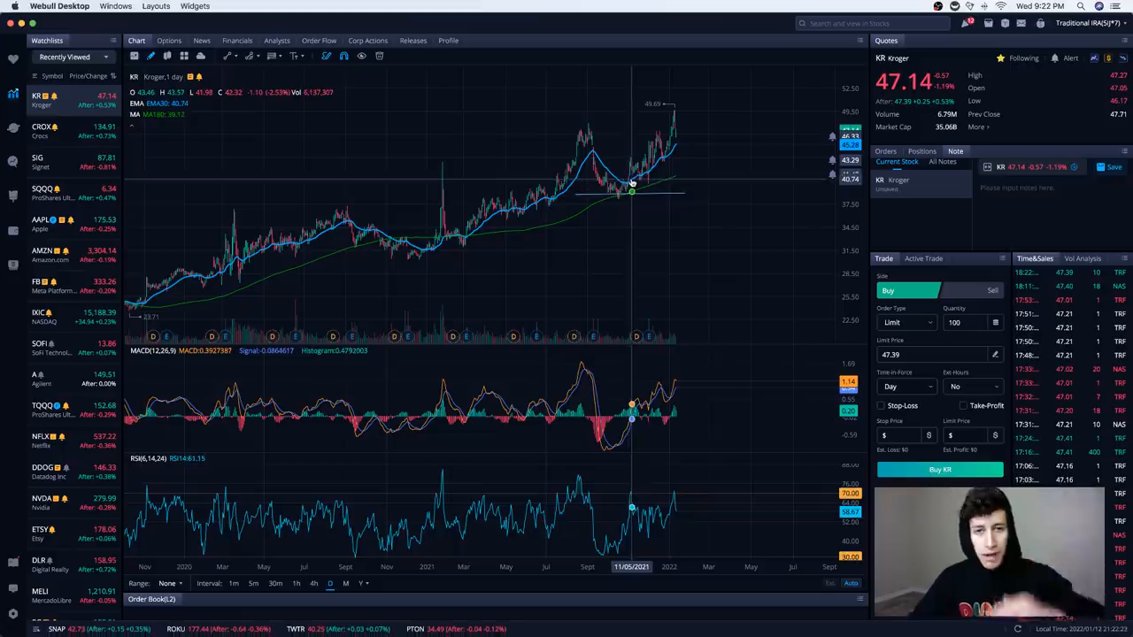
{"action": "mouse_move", "coordinate": [628, 189]}
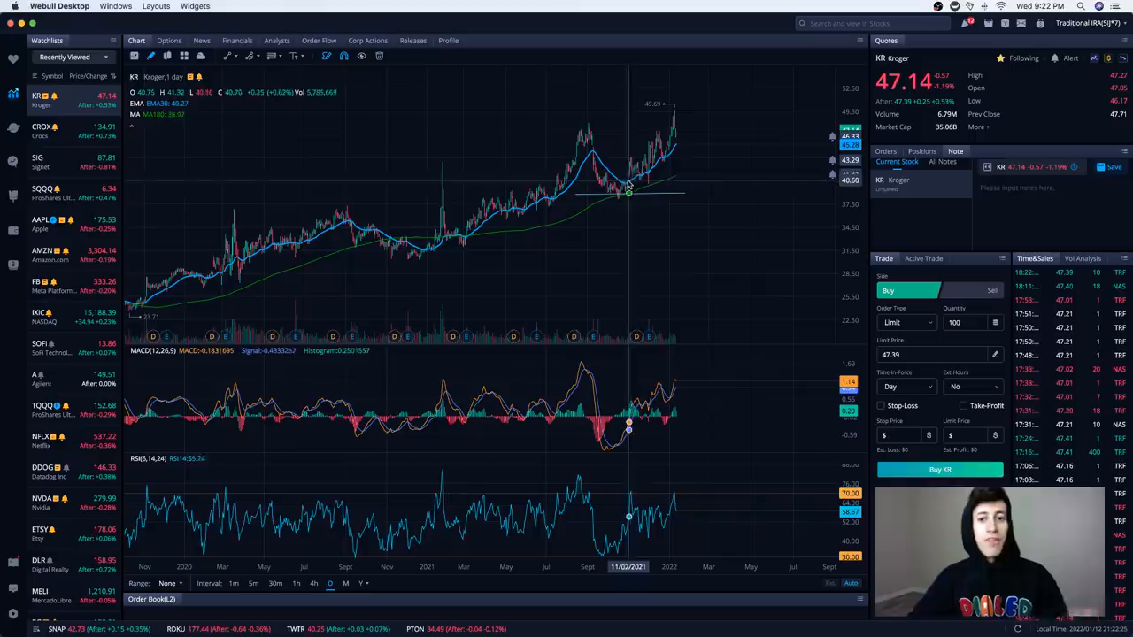
{"action": "mouse_move", "coordinate": [630, 183]}
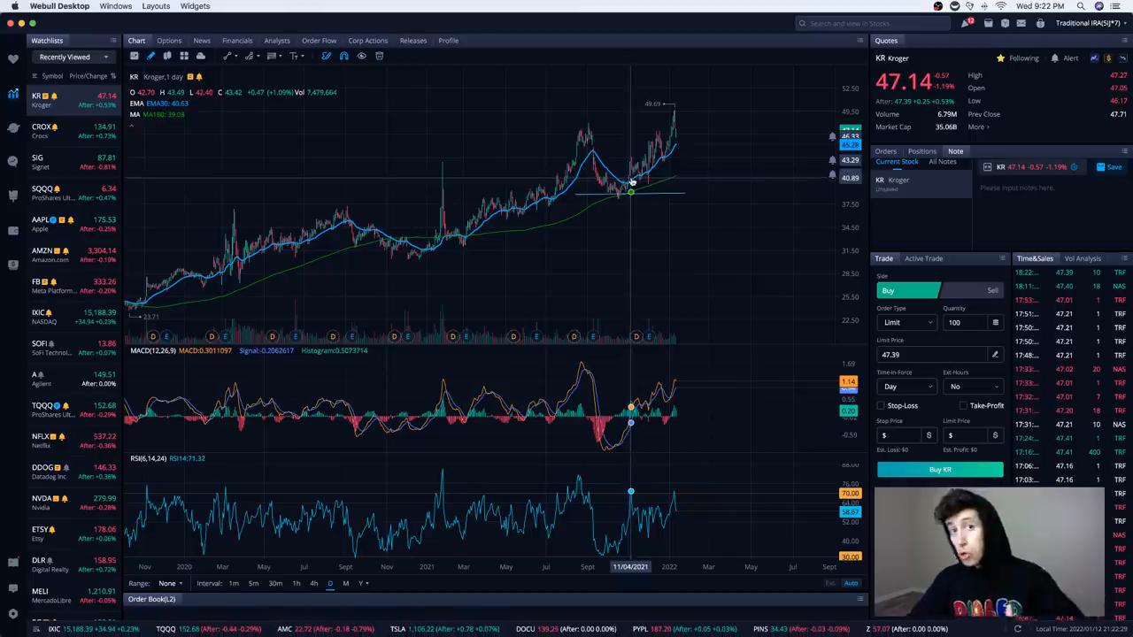
{"action": "mouse_move", "coordinate": [628, 188]}
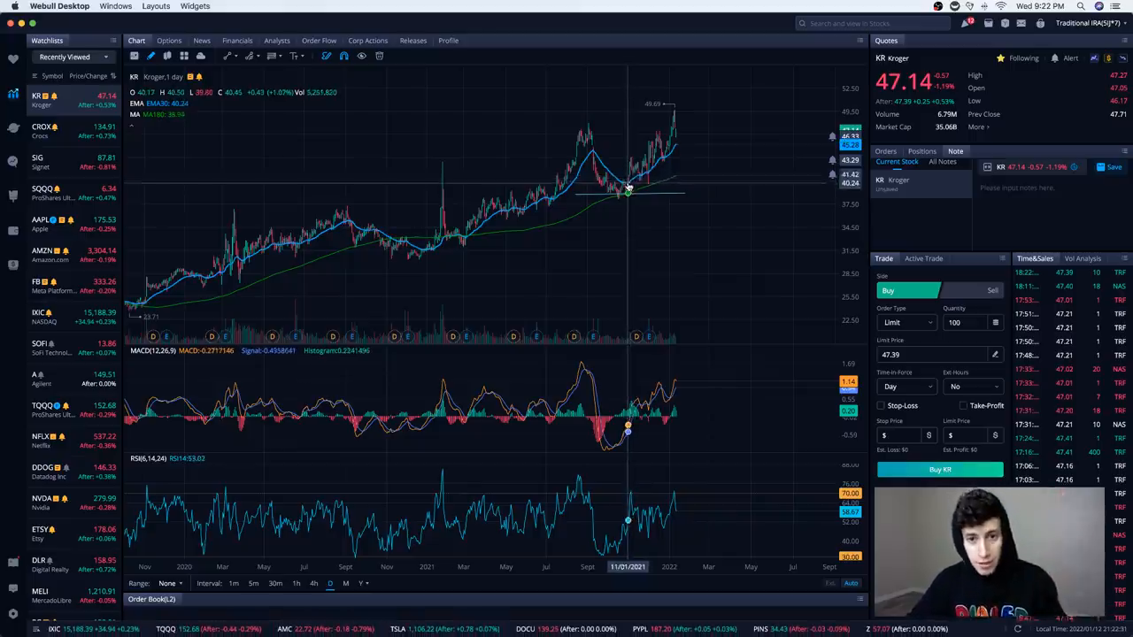
{"action": "mouse_move", "coordinate": [630, 189]}
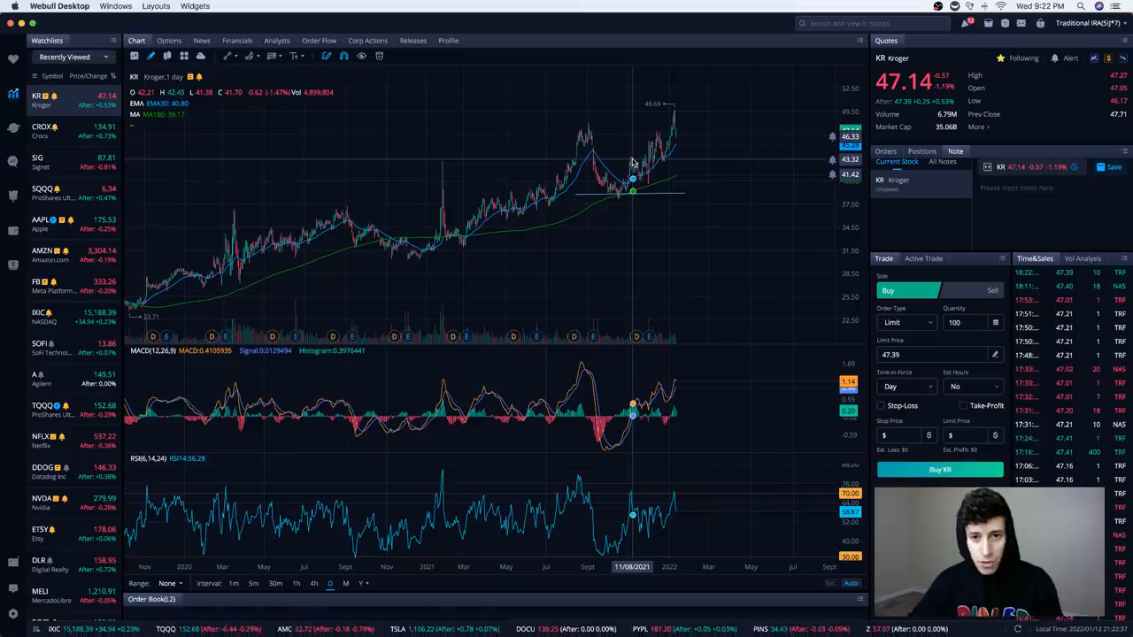
{"action": "mouse_move", "coordinate": [642, 173]}
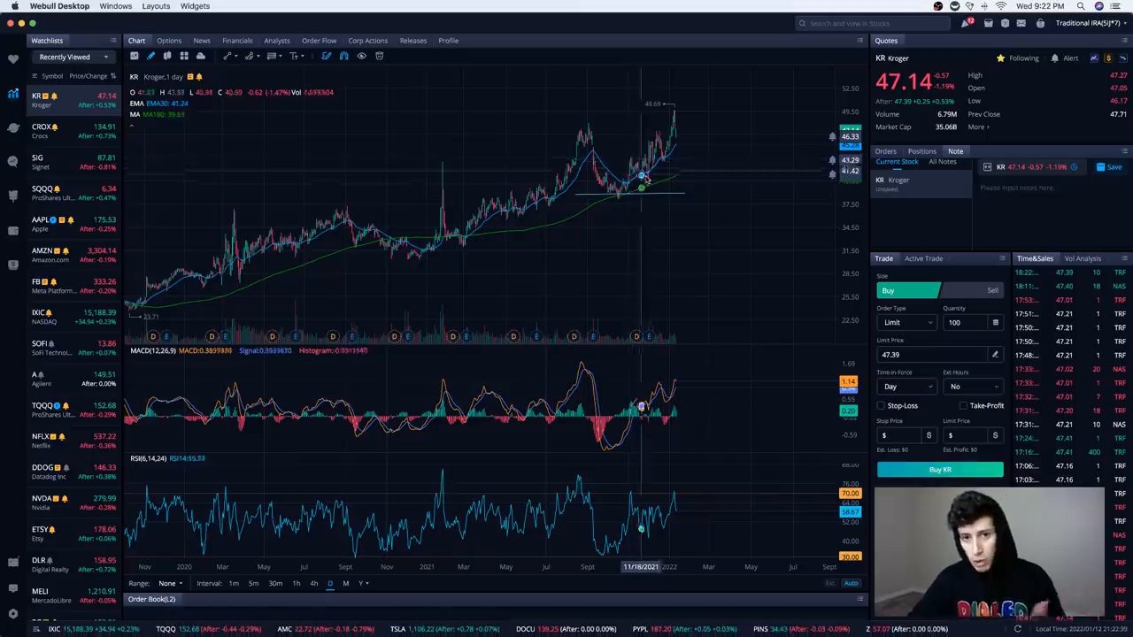
{"action": "mouse_move", "coordinate": [644, 182]}
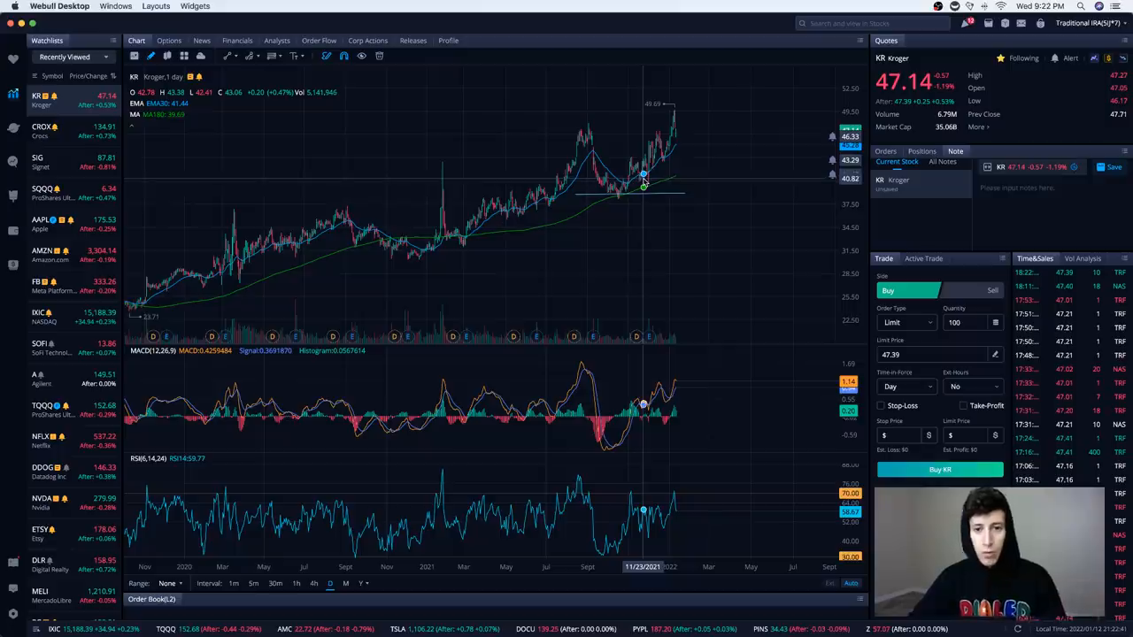
{"action": "mouse_move", "coordinate": [646, 159]}
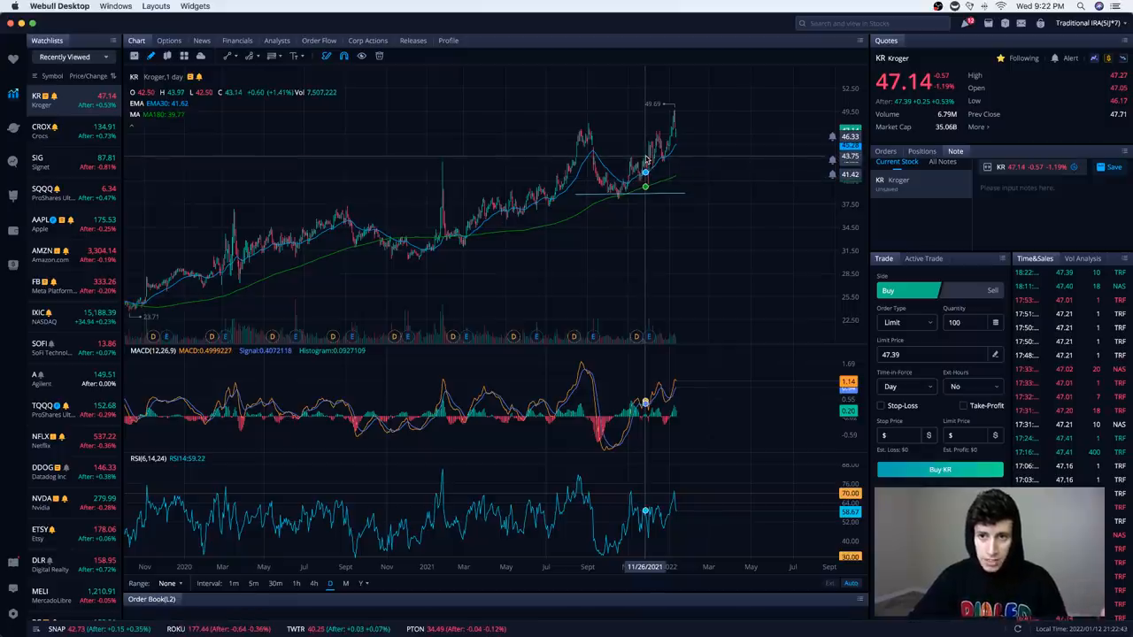
{"action": "mouse_move", "coordinate": [651, 188]}
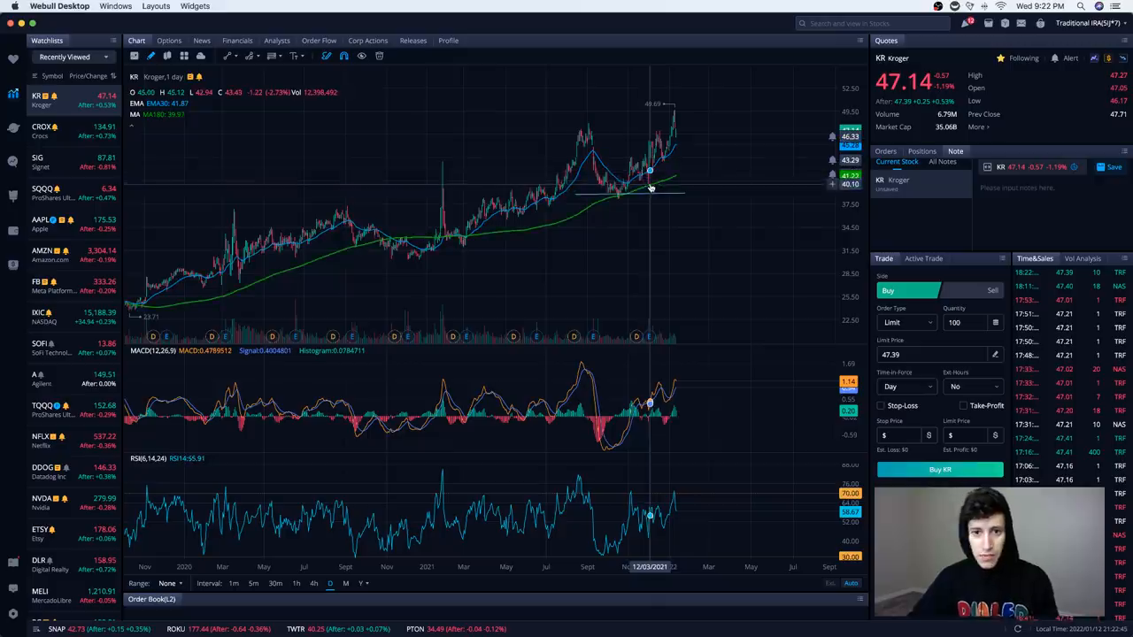
{"action": "mouse_move", "coordinate": [648, 174]}
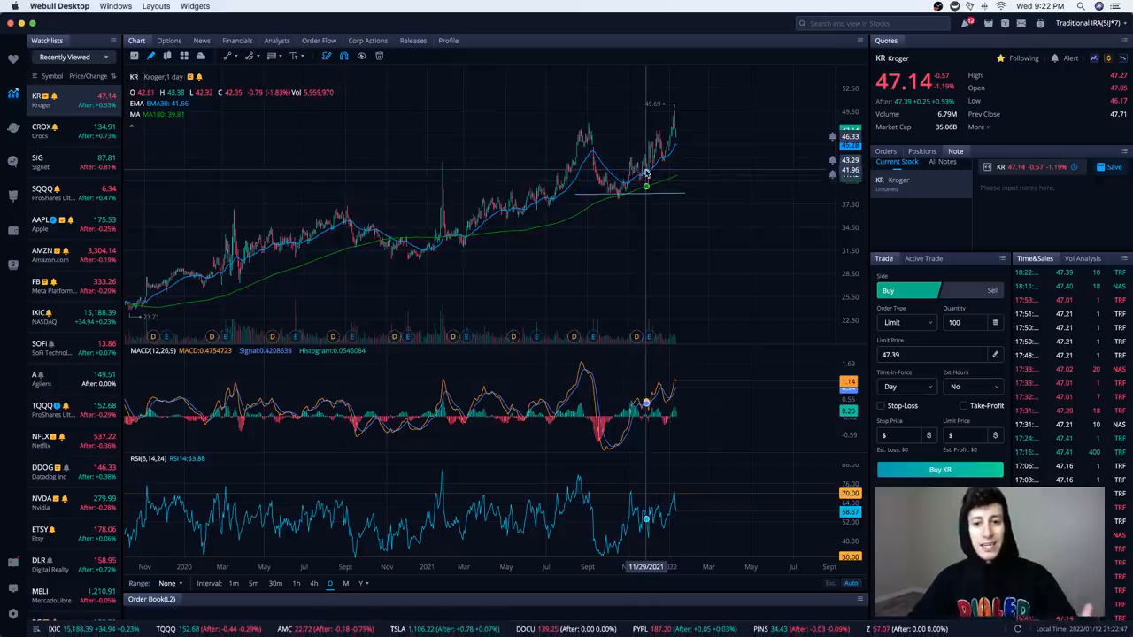
{"action": "mouse_move", "coordinate": [644, 177]}
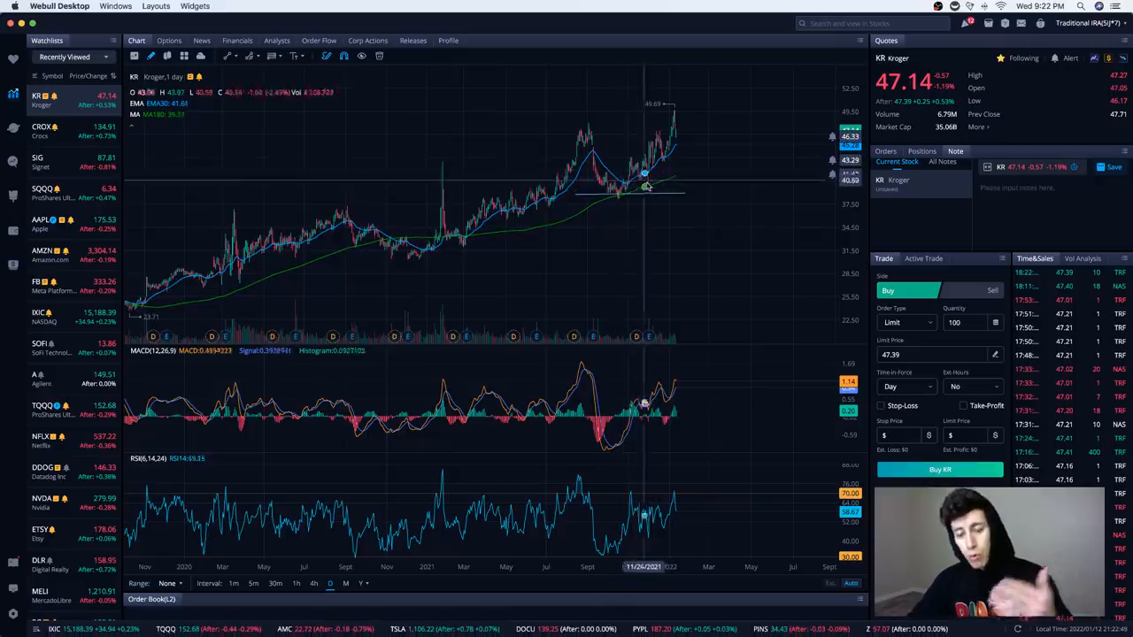
{"action": "mouse_move", "coordinate": [629, 192]}
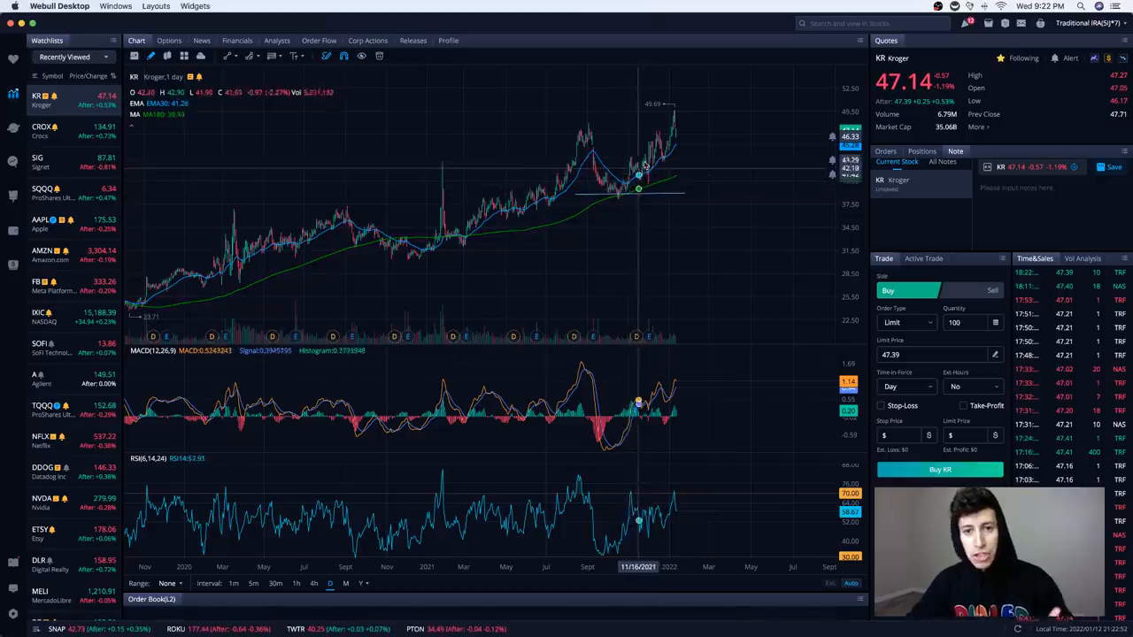
{"action": "mouse_move", "coordinate": [668, 159]}
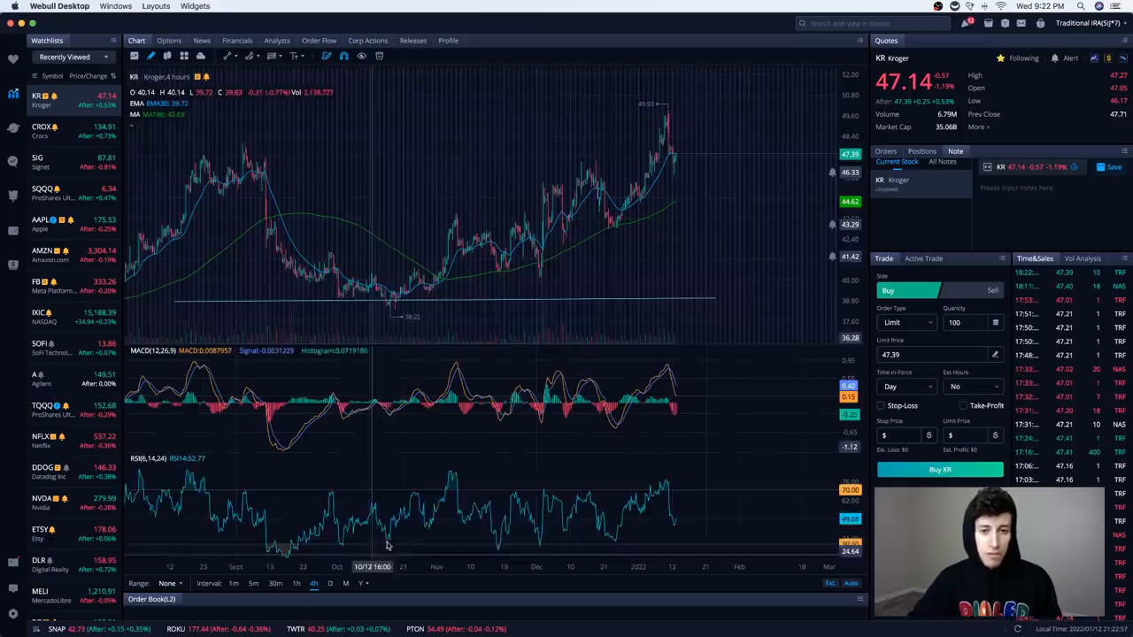
{"action": "mouse_move", "coordinate": [477, 269]}
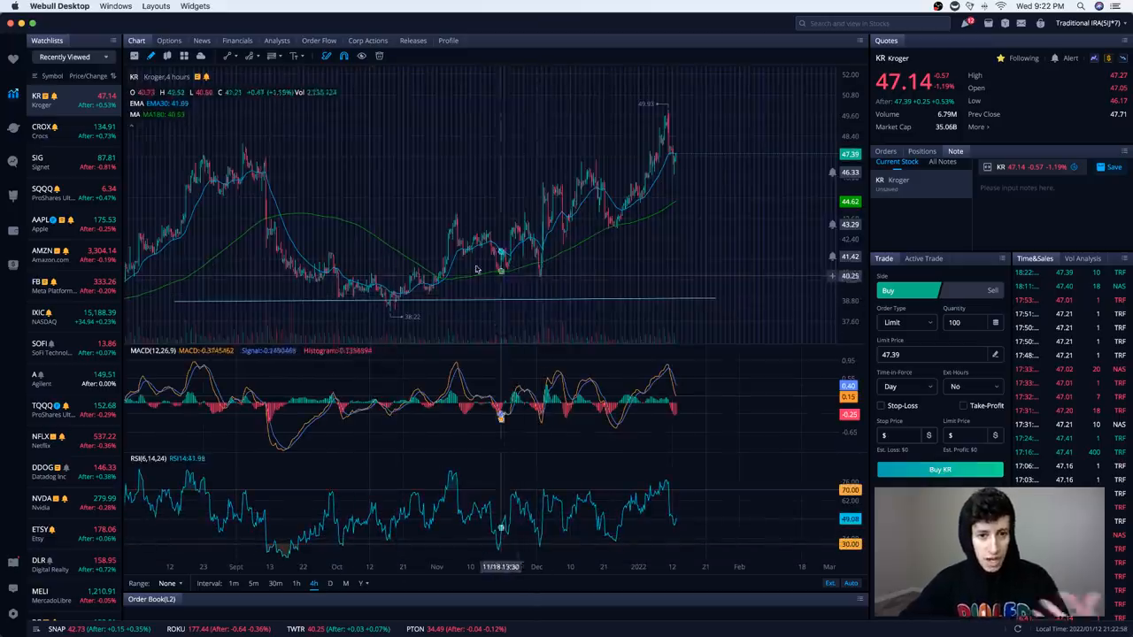
{"action": "mouse_move", "coordinate": [606, 171]}
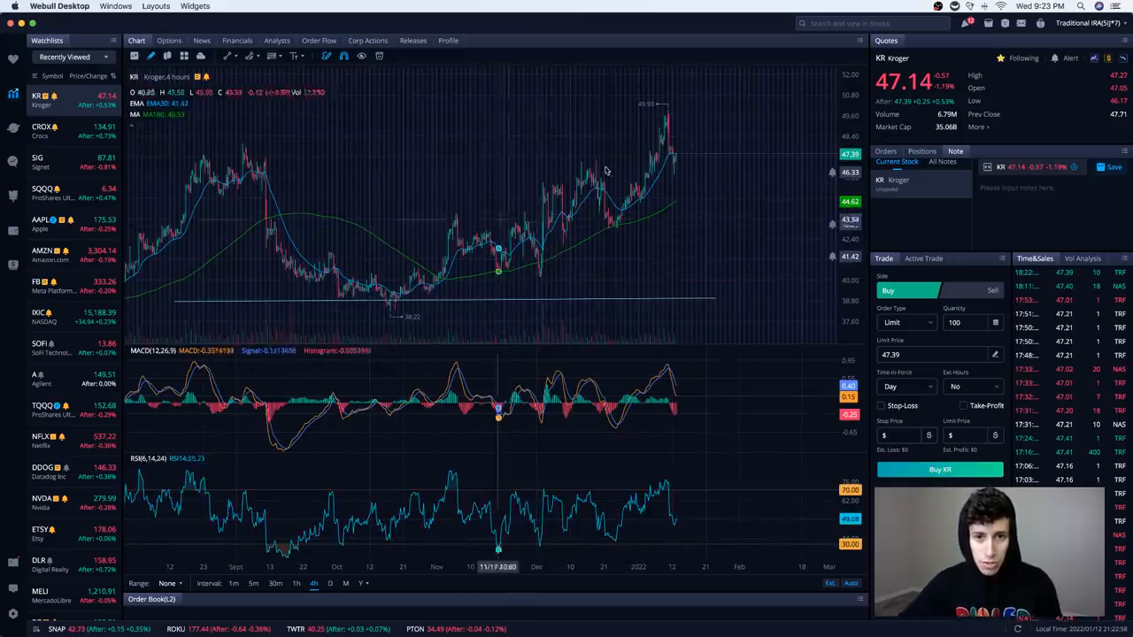
{"action": "mouse_move", "coordinate": [662, 131]}
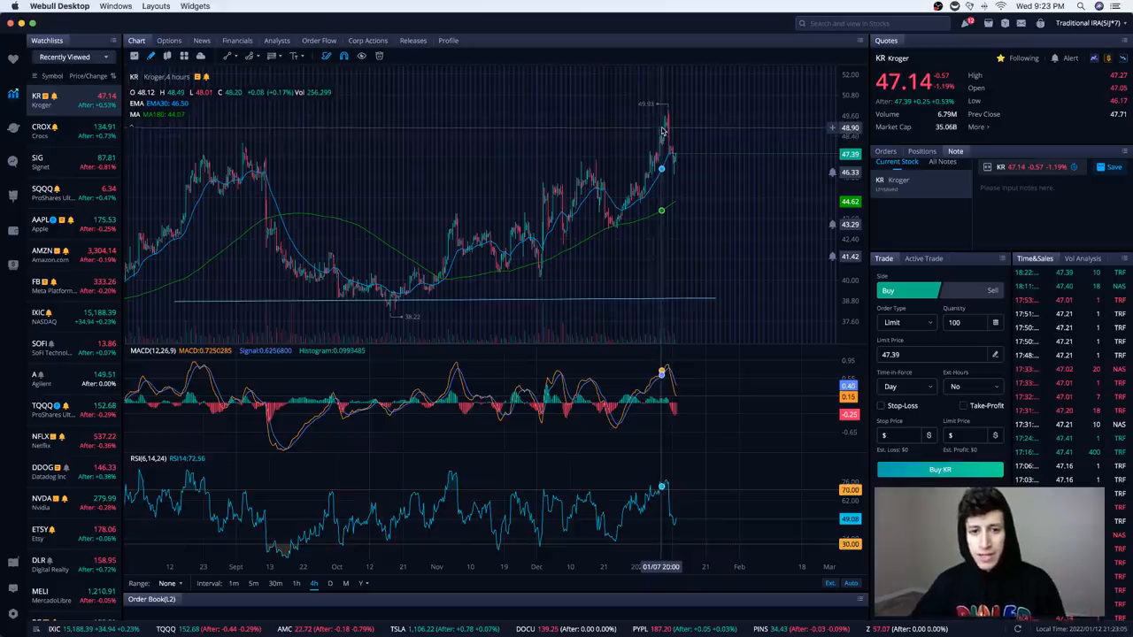
{"action": "mouse_move", "coordinate": [661, 131]}
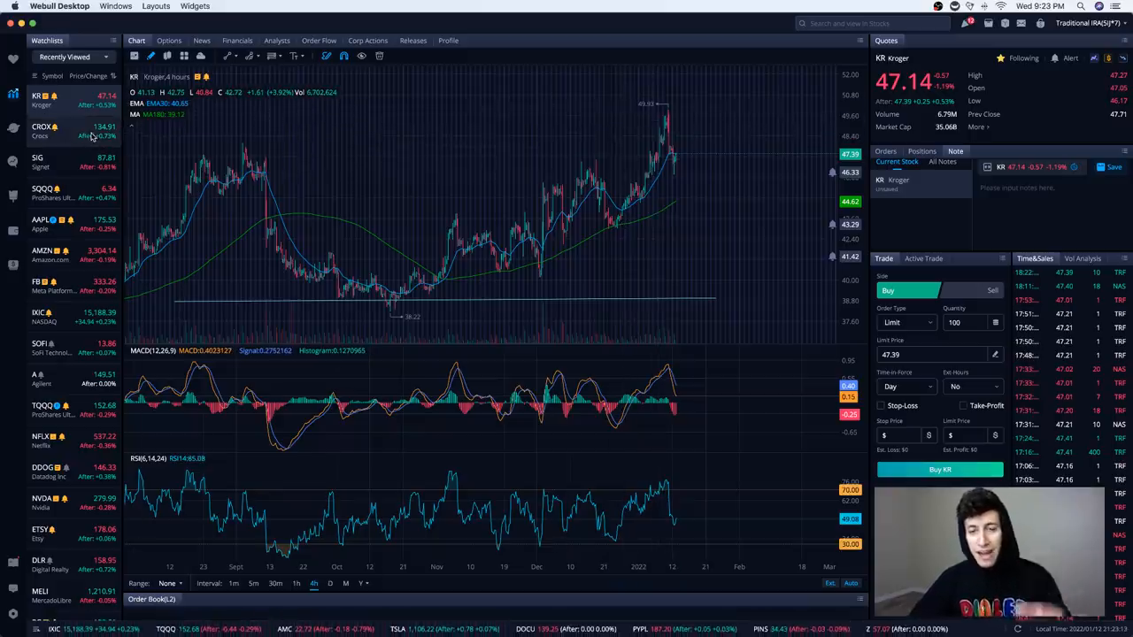
Step: Load Crocs (CROX) from the Recently Viewed watchlist in place of Kroger
{"action": "left_click", "coordinate": [42, 131]}
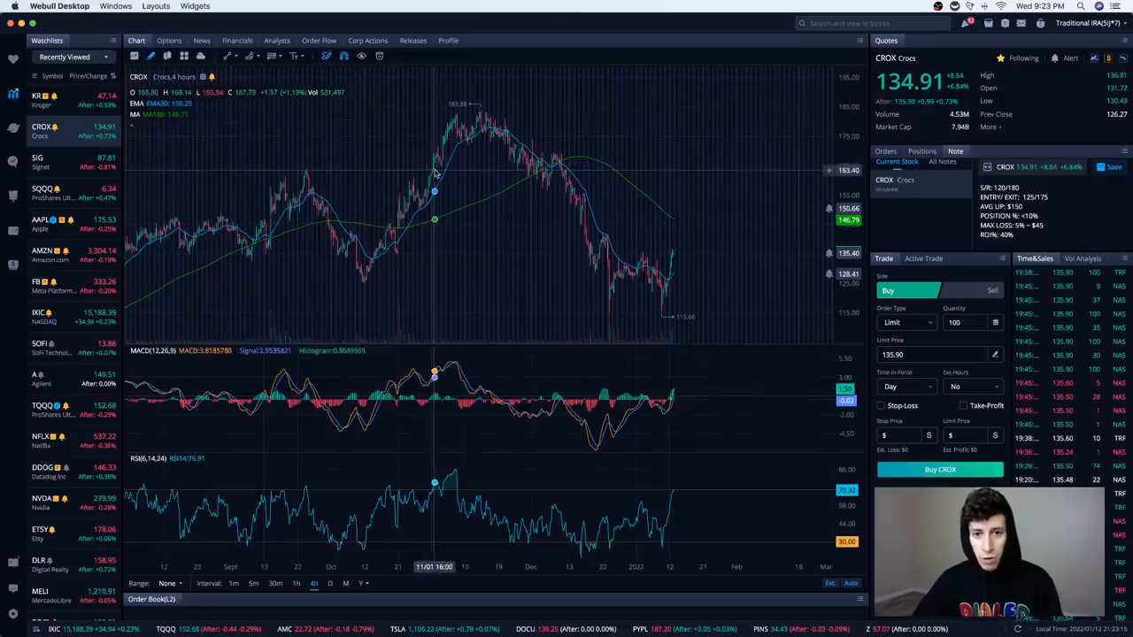
Step: Measure CROX's daily-chart rally from the March 2020 low to the November 2021 peak (+2167%)
{"action": "left_click", "coordinate": [331, 584]}
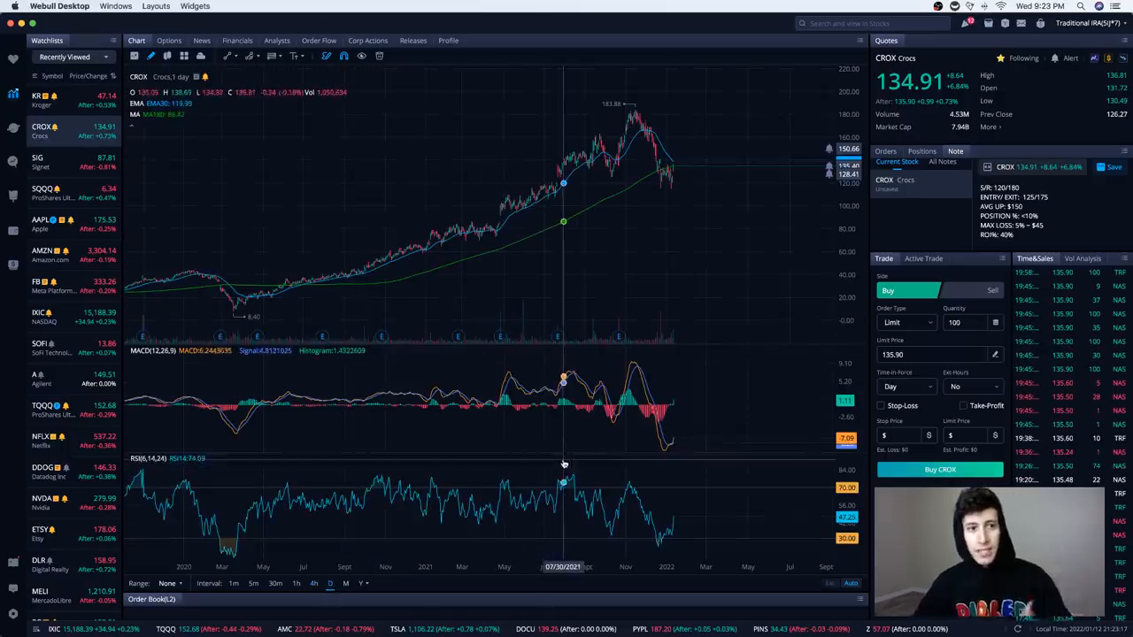
{"action": "mouse_move", "coordinate": [360, 283]}
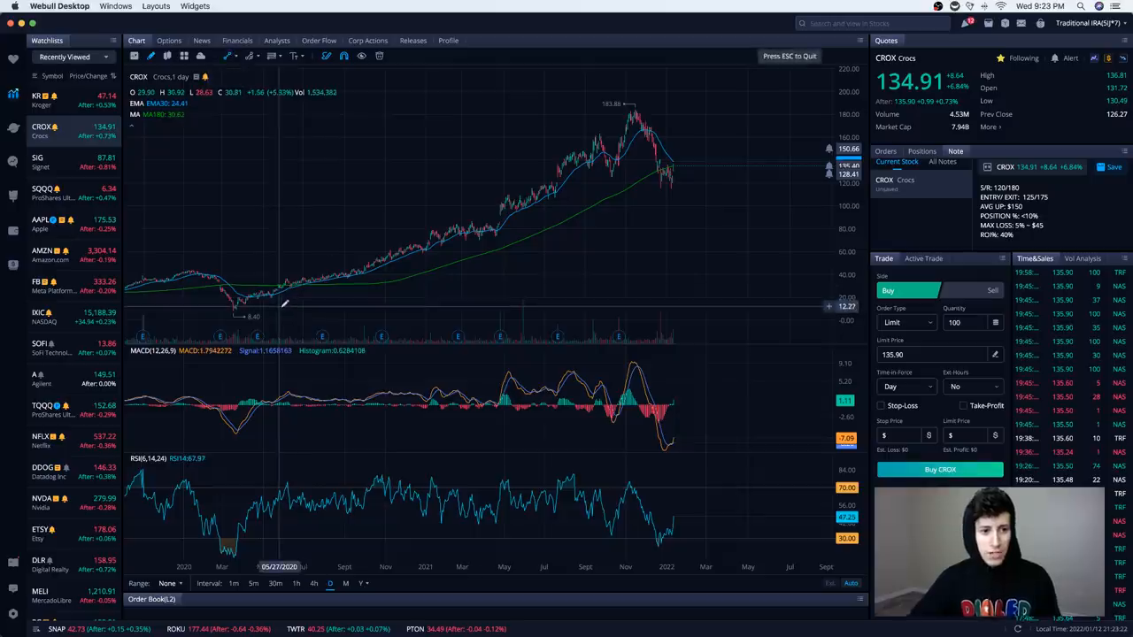
{"action": "mouse_move", "coordinate": [270, 305]}
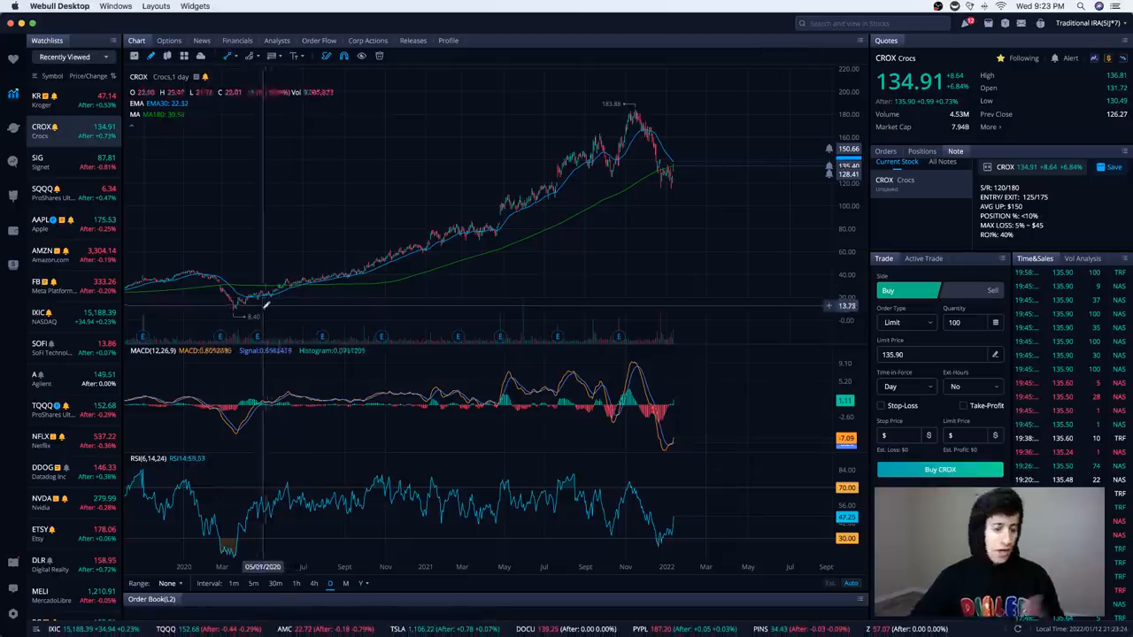
{"action": "mouse_move", "coordinate": [247, 314]}
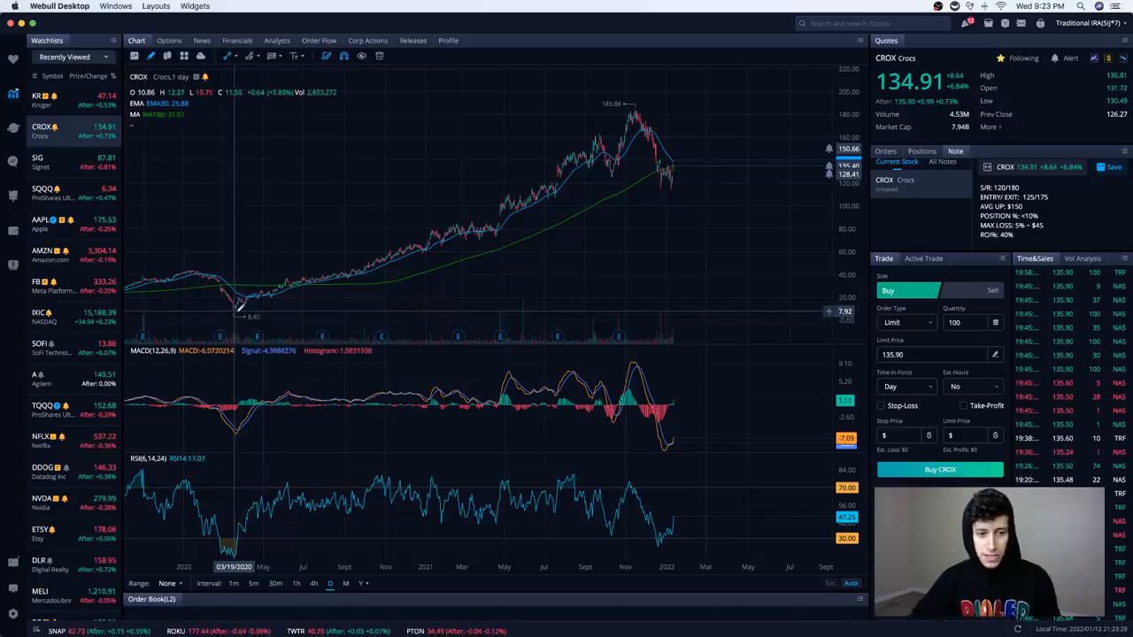
{"action": "left_click_drag", "start_coordinate": [235, 312], "coordinate": [637, 109]}
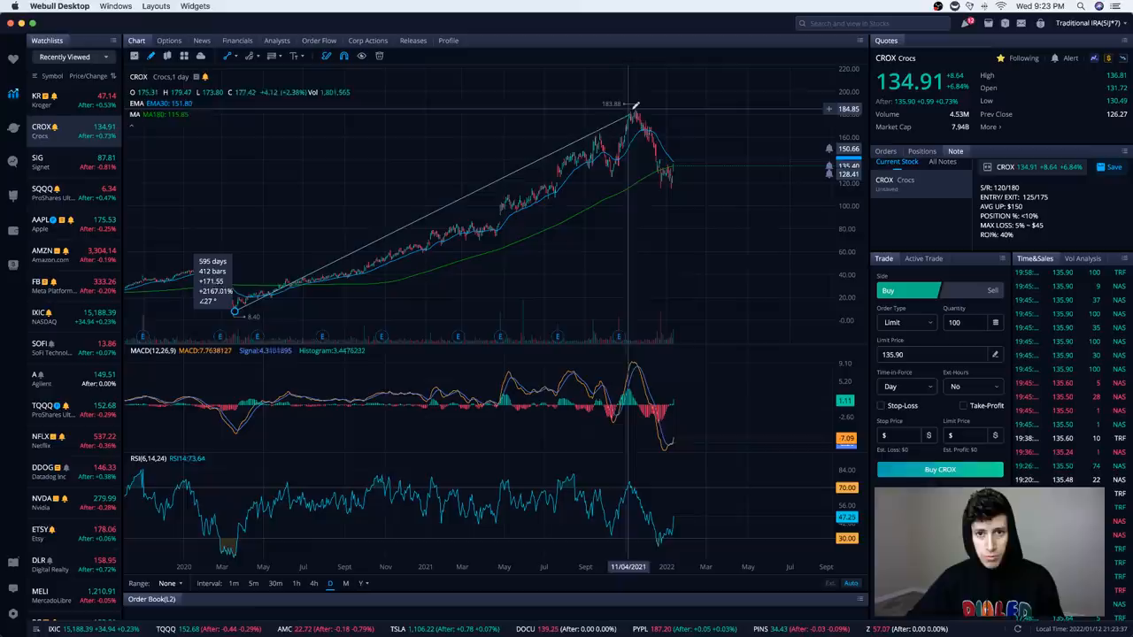
{"action": "mouse_move", "coordinate": [631, 106]}
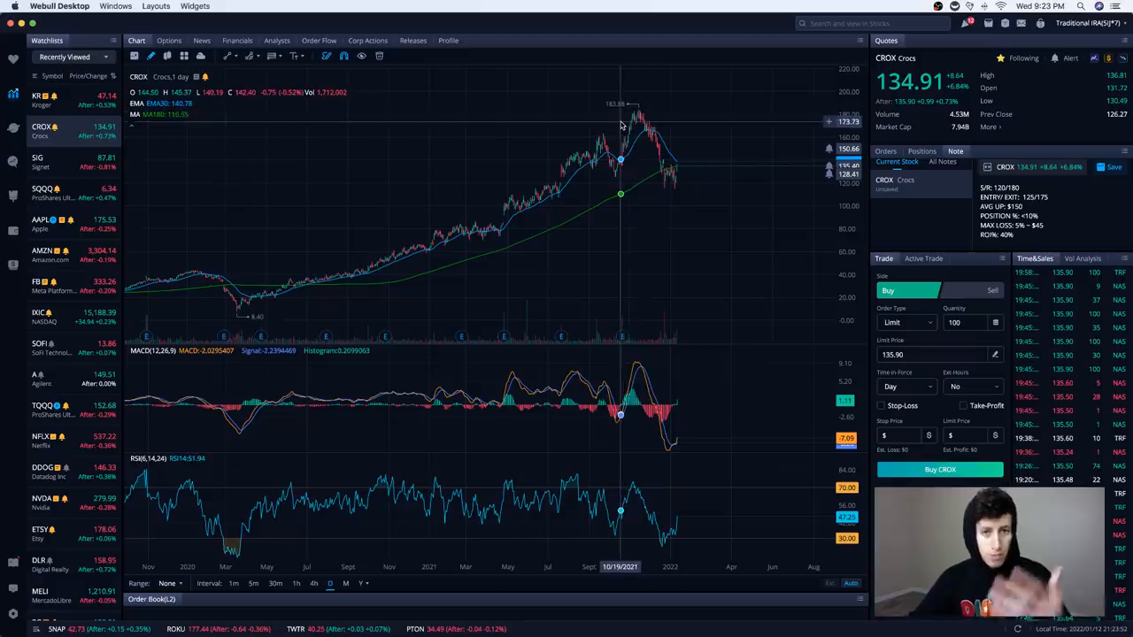
{"action": "mouse_move", "coordinate": [624, 159]}
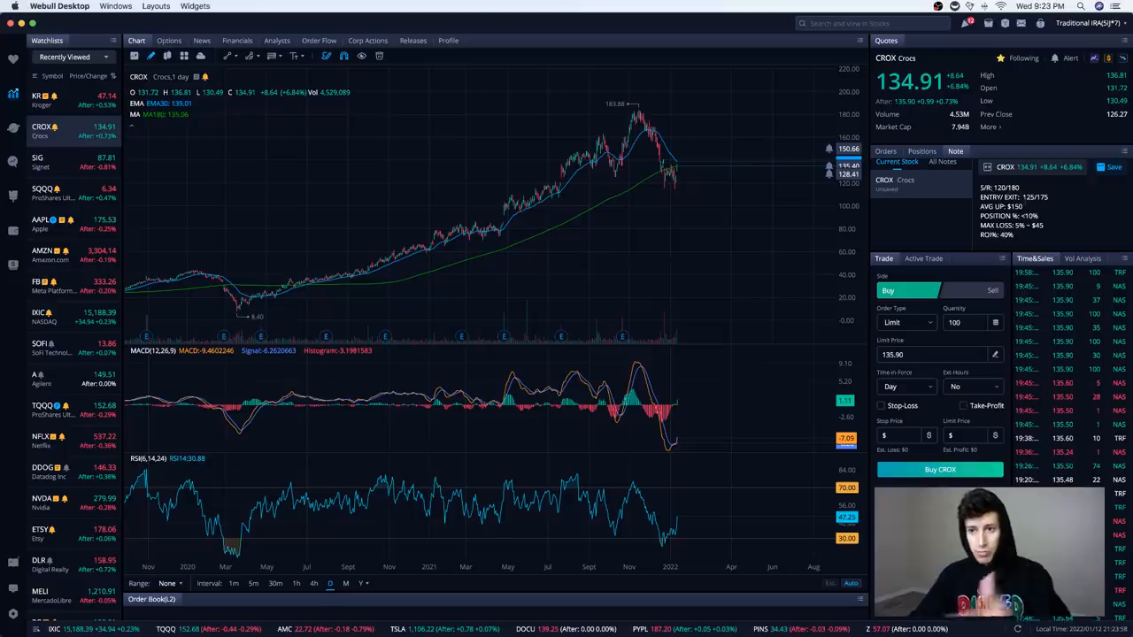
{"action": "mouse_move", "coordinate": [664, 202]}
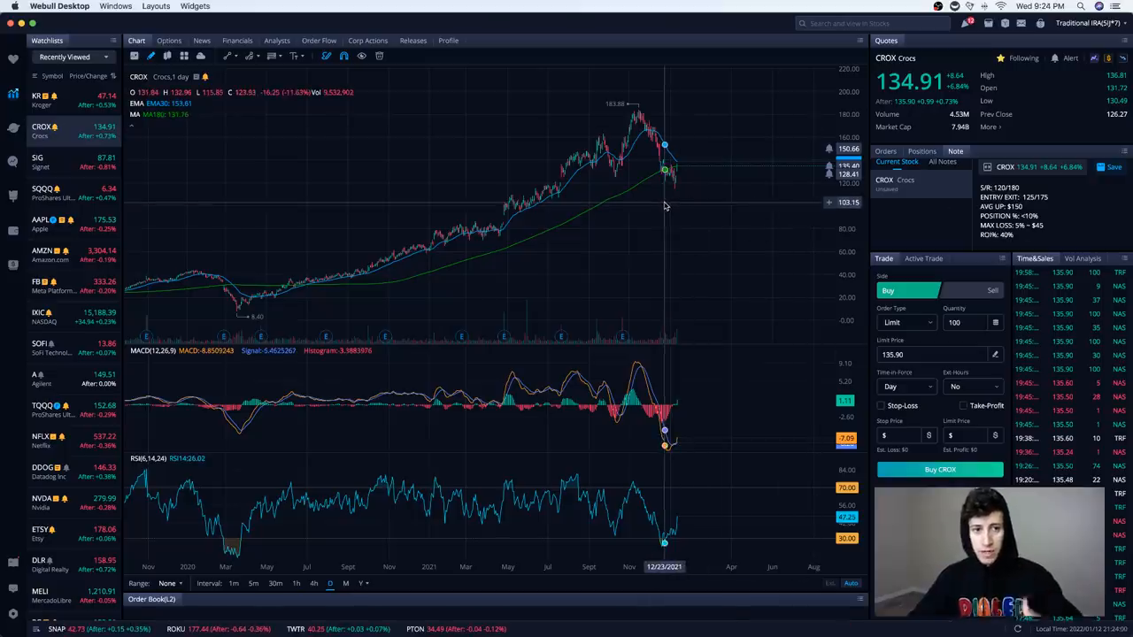
{"action": "mouse_move", "coordinate": [681, 167]}
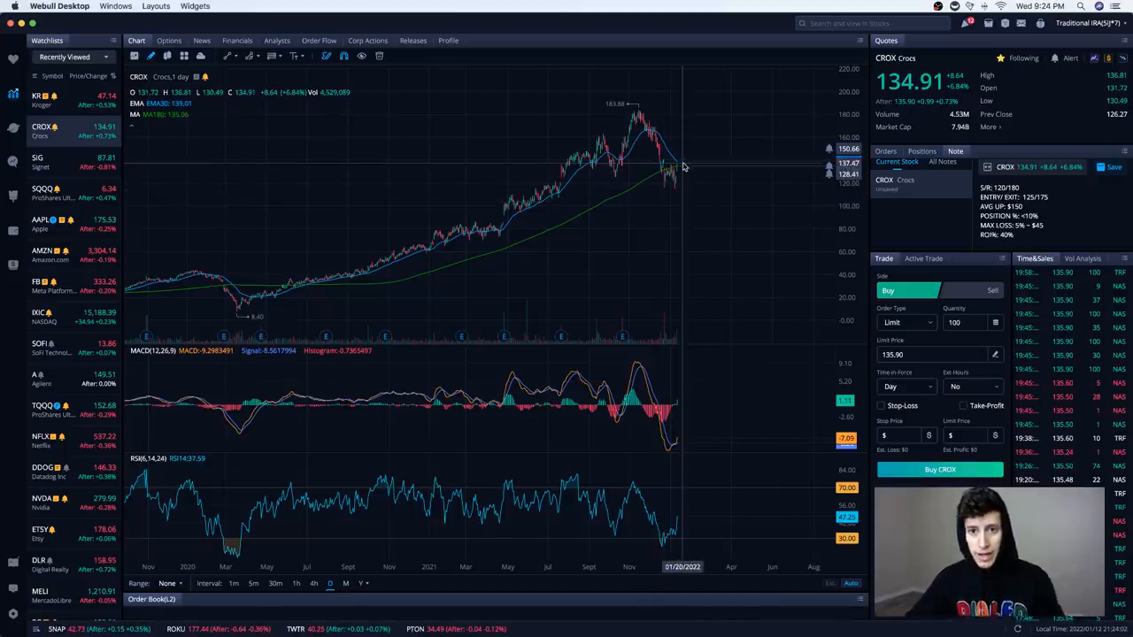
{"action": "mouse_move", "coordinate": [699, 132]}
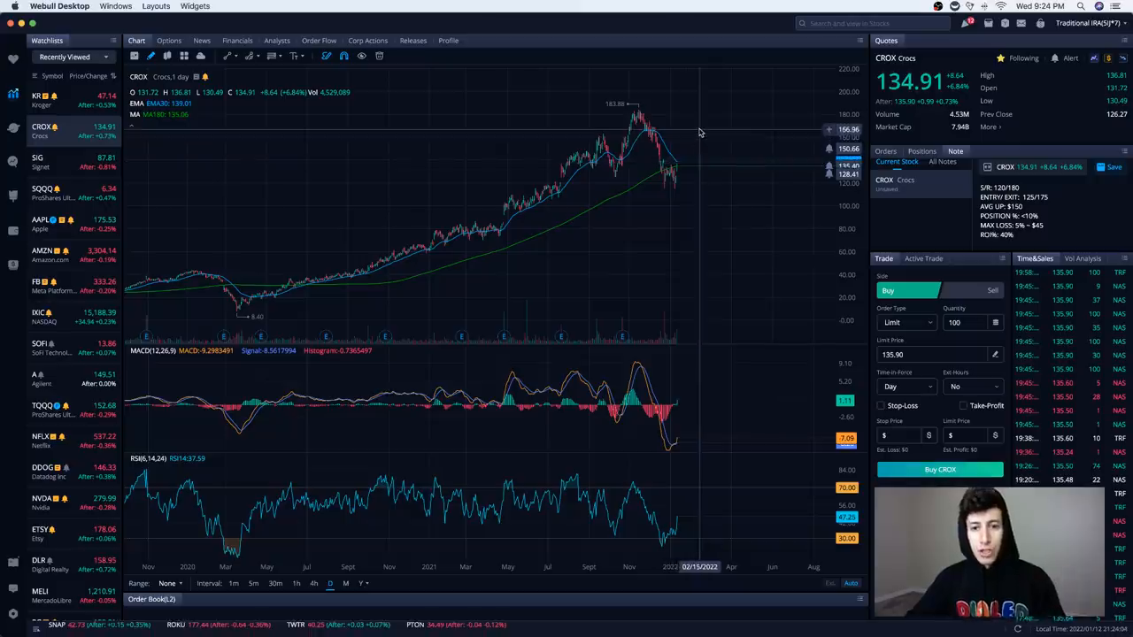
{"action": "mouse_move", "coordinate": [690, 165]}
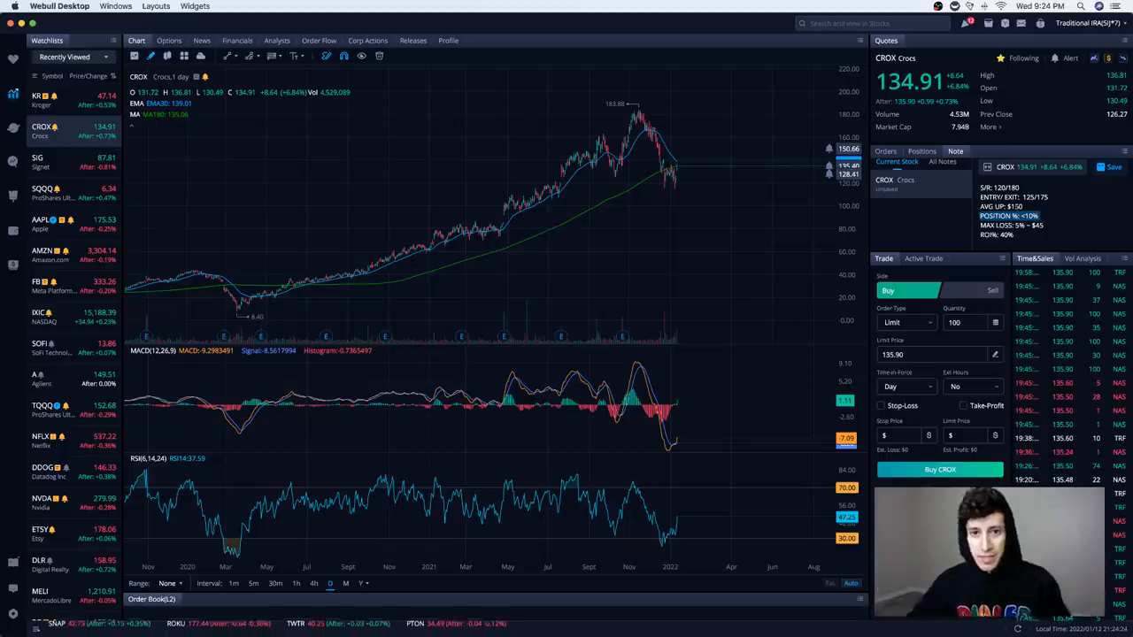
{"action": "mouse_move", "coordinate": [670, 164]}
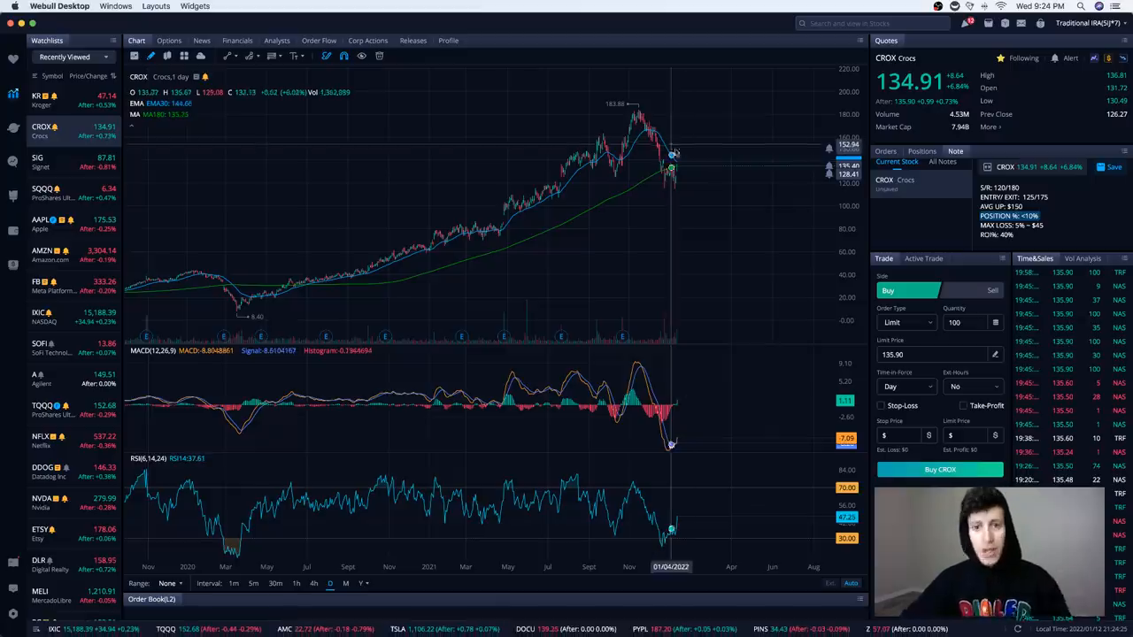
{"action": "mouse_move", "coordinate": [698, 160]}
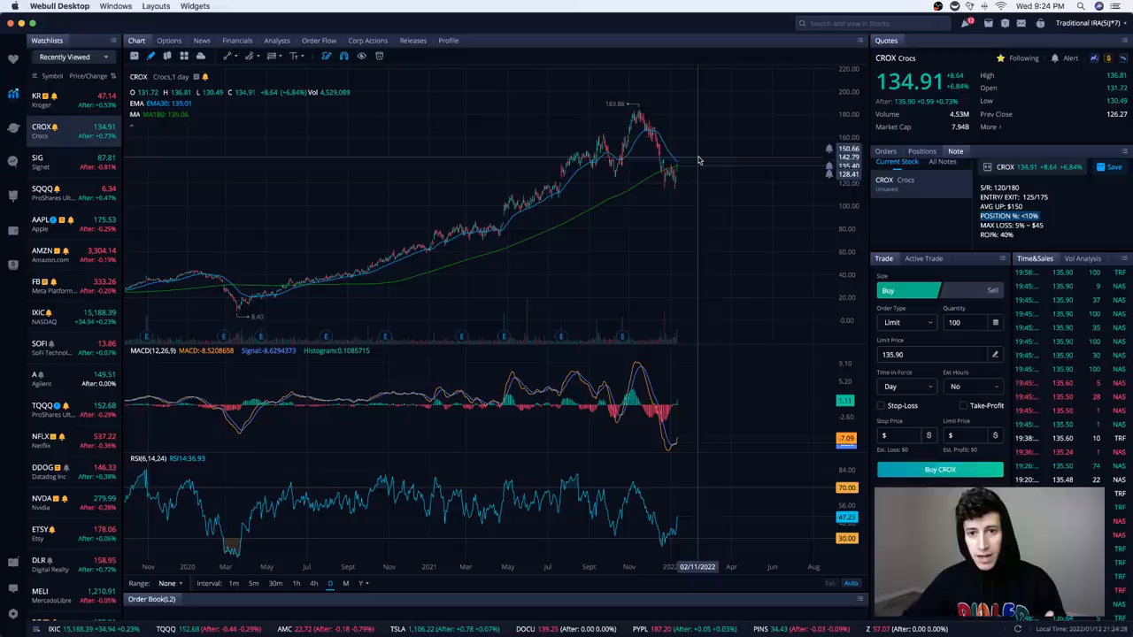
{"action": "mouse_move", "coordinate": [698, 164]}
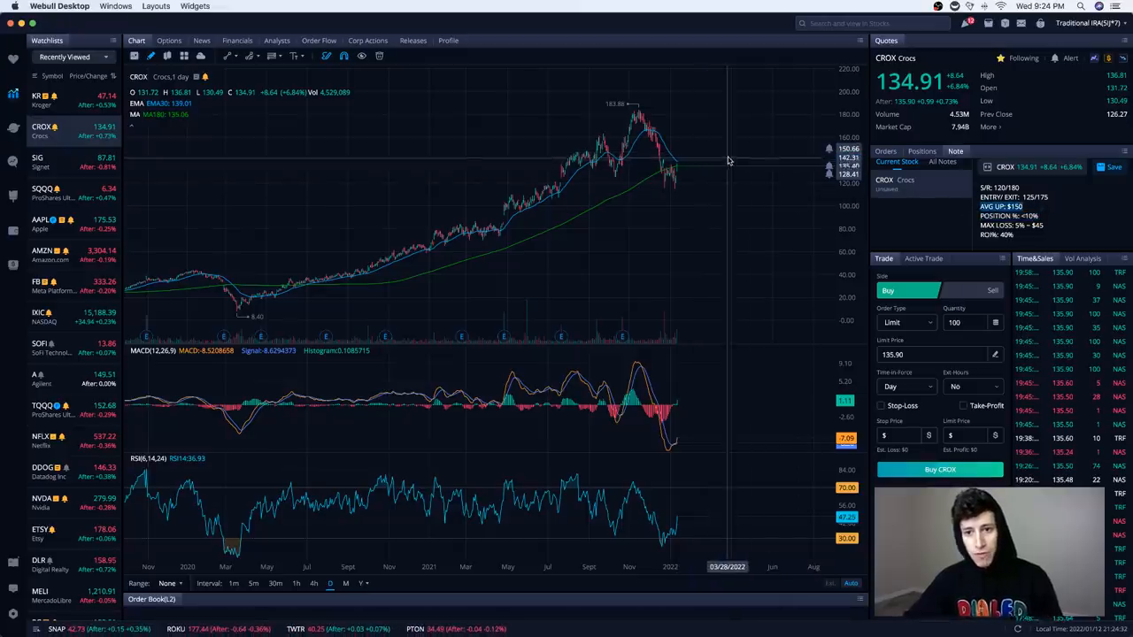
{"action": "mouse_move", "coordinate": [728, 155]}
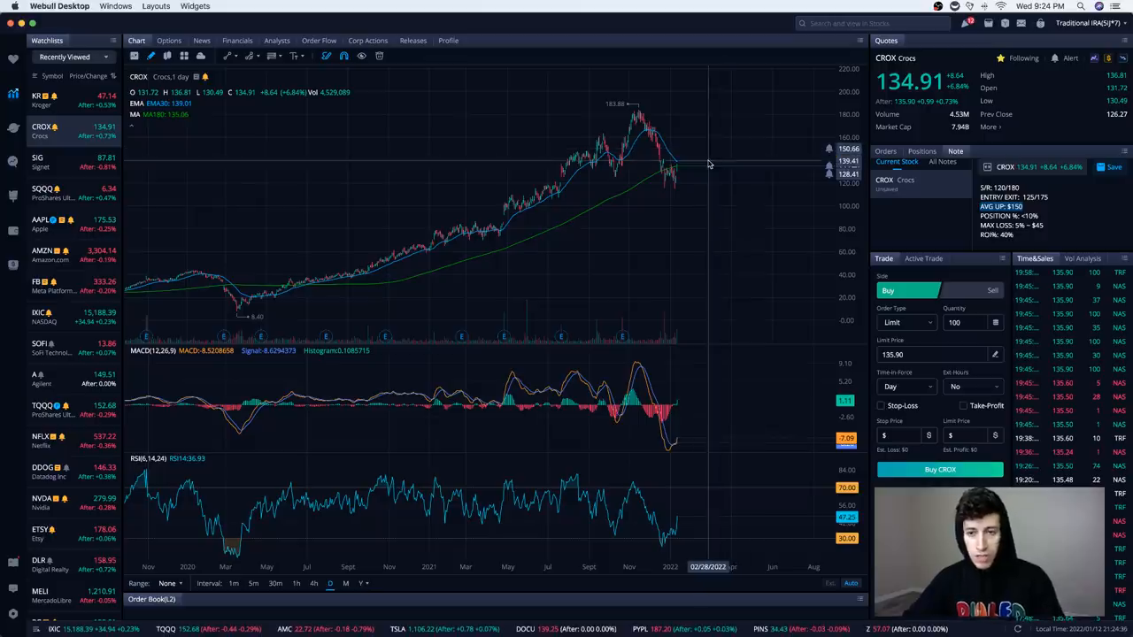
{"action": "mouse_move", "coordinate": [713, 155]}
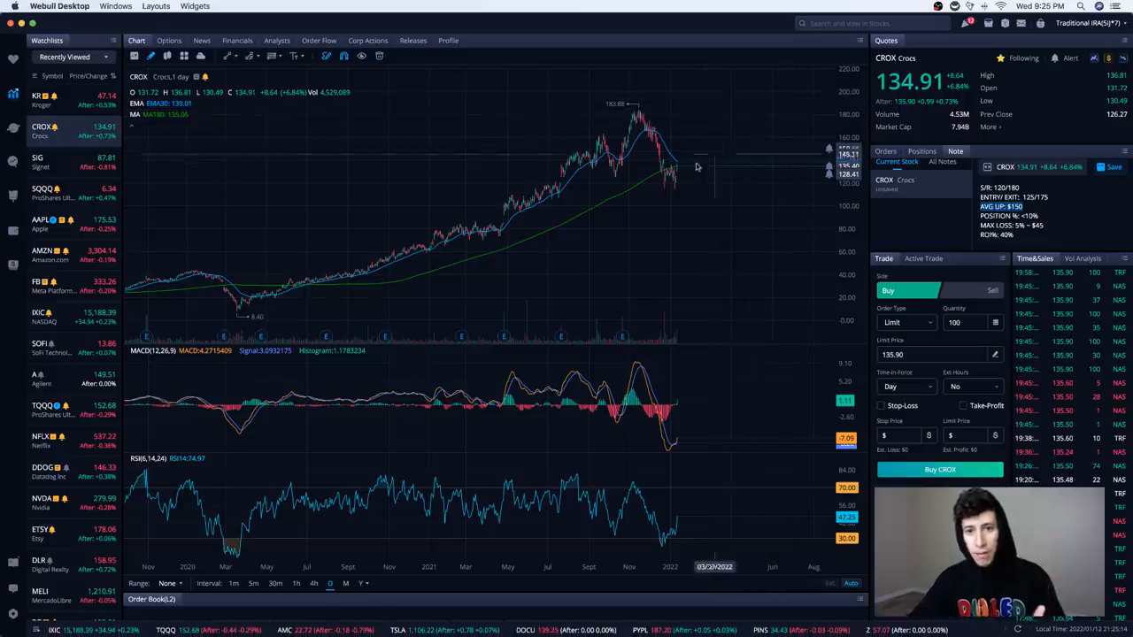
{"action": "mouse_move", "coordinate": [690, 164]}
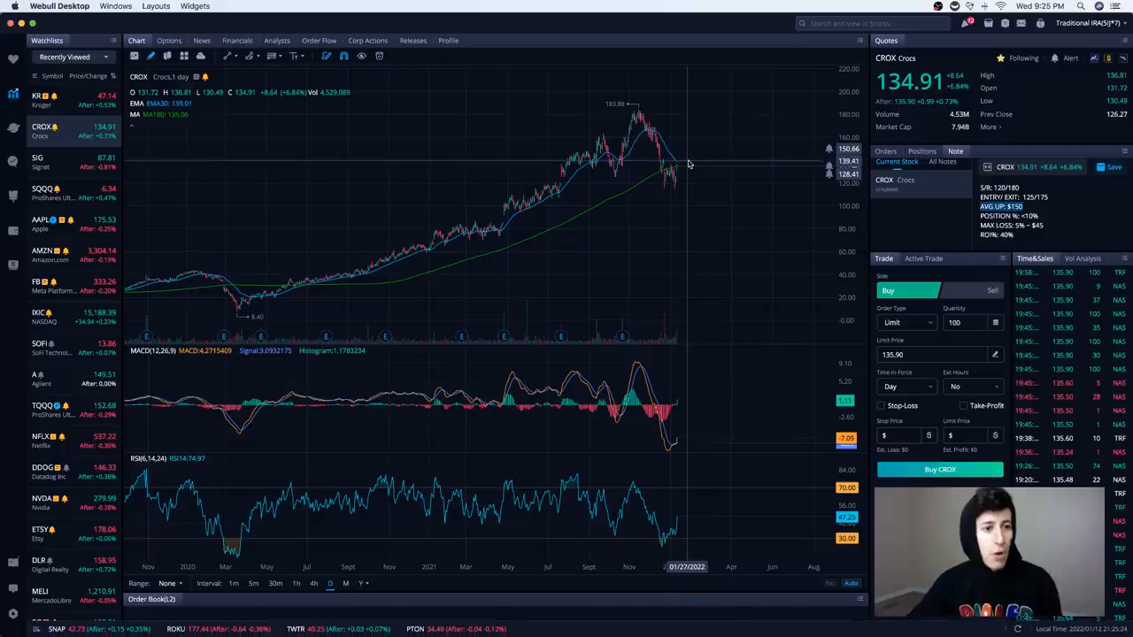
{"action": "mouse_move", "coordinate": [689, 163]}
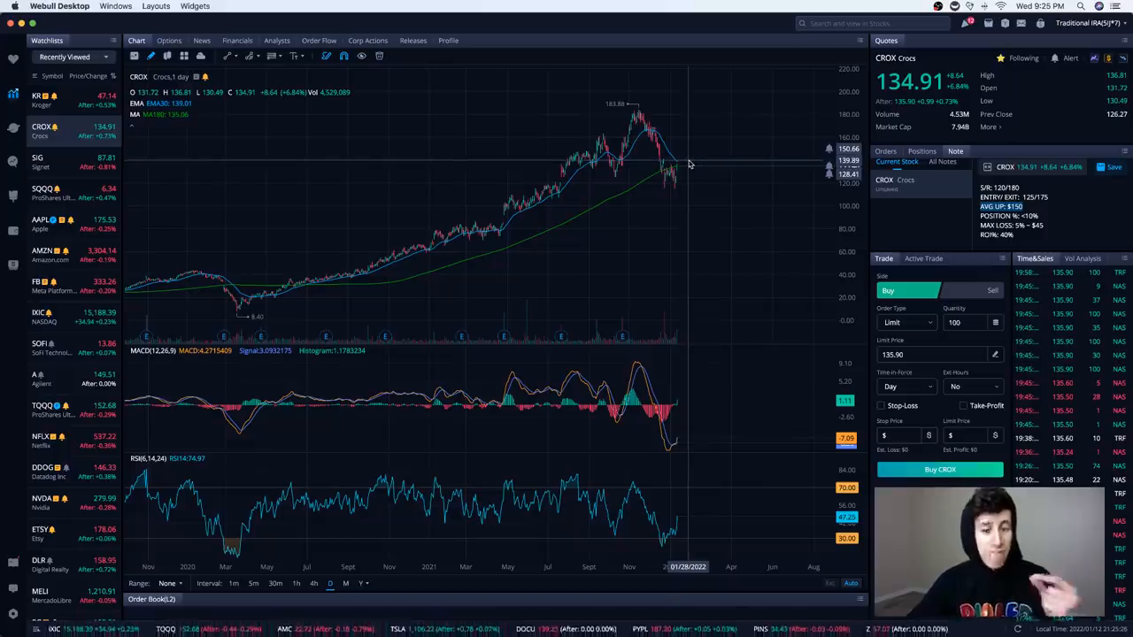
{"action": "mouse_move", "coordinate": [688, 163]}
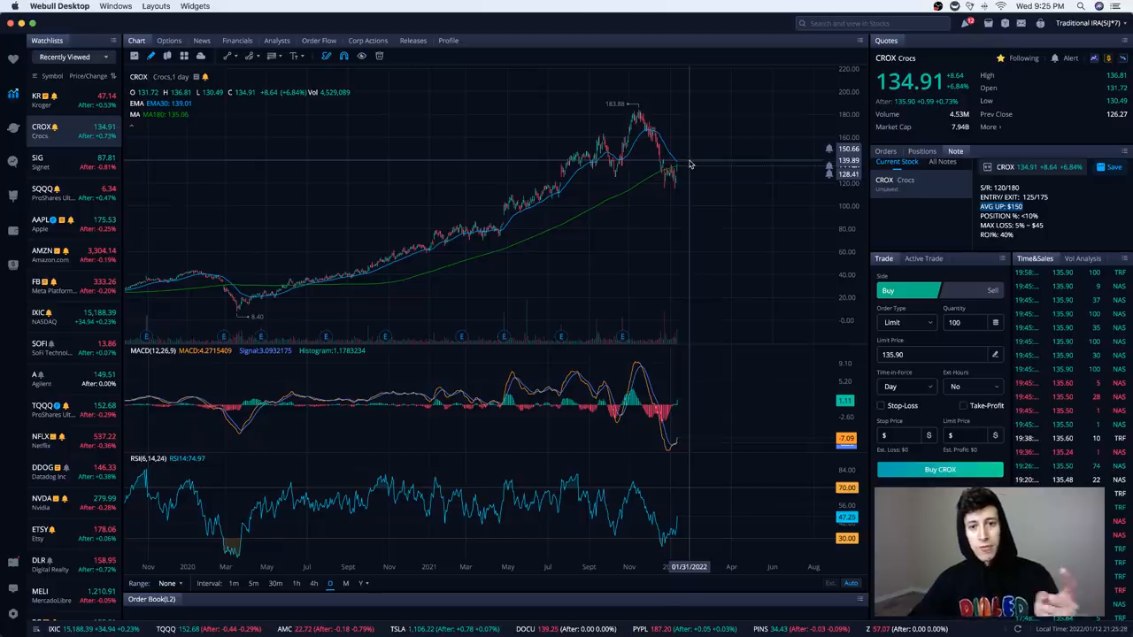
{"action": "mouse_move", "coordinate": [555, 144]}
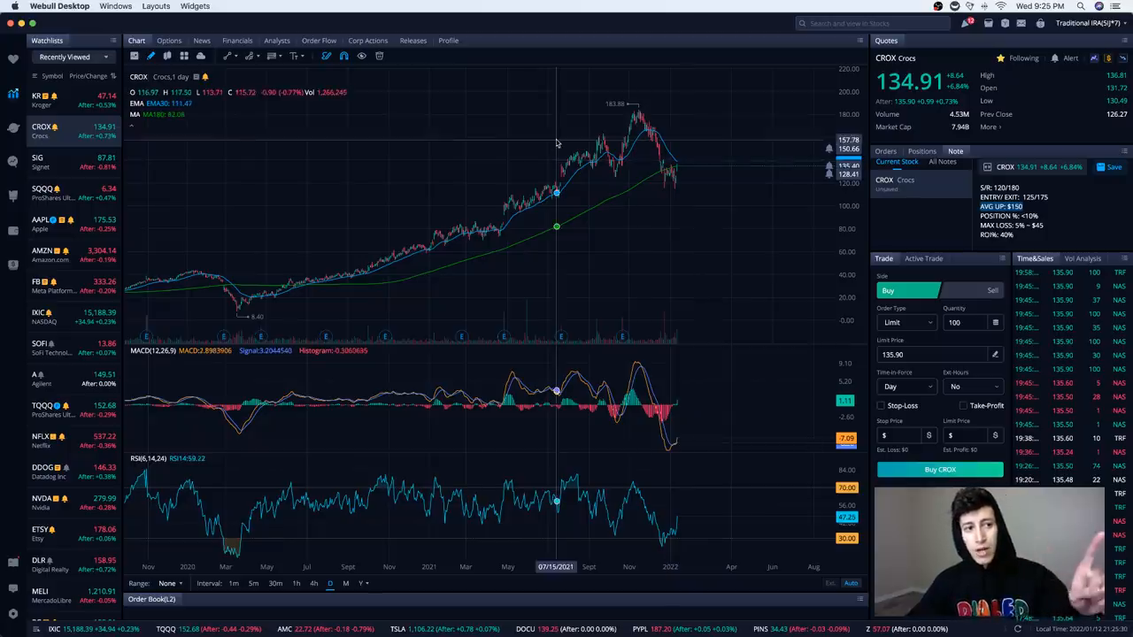
Step: Load Kroger (KR) from the Watchlists panel to show its daily chart
{"action": "left_click", "coordinate": [43, 99]}
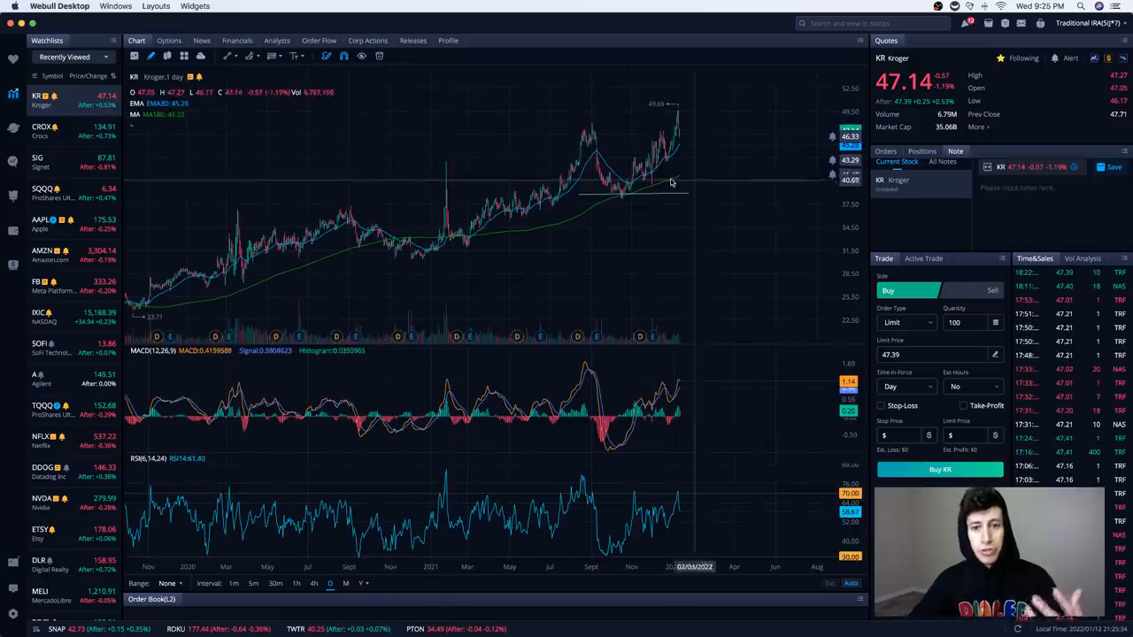
{"action": "mouse_move", "coordinate": [690, 124]}
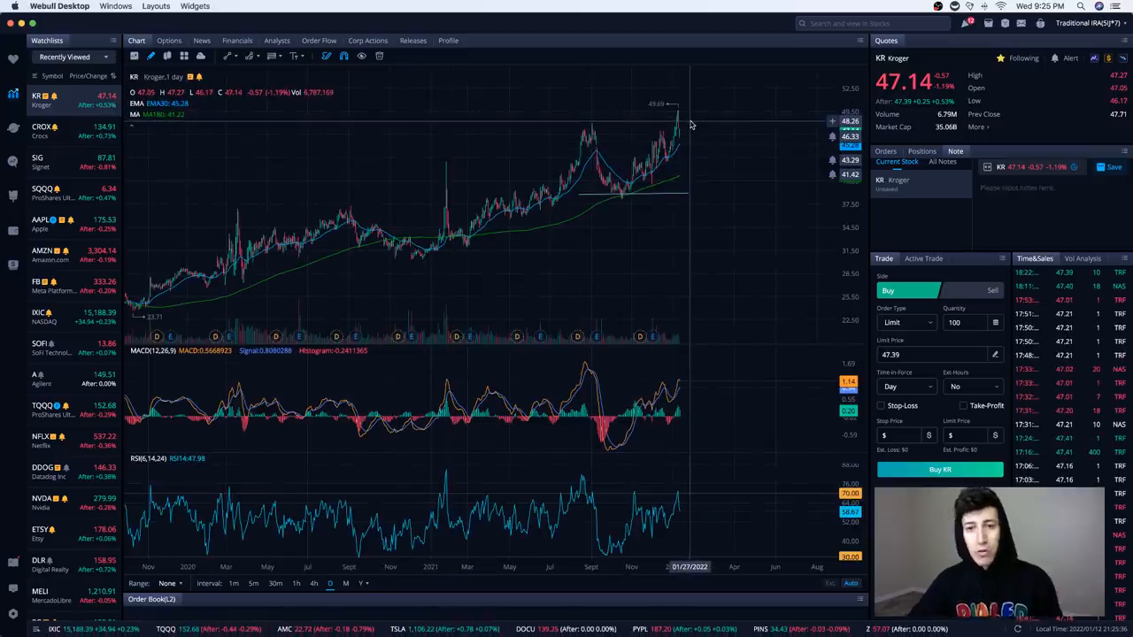
{"action": "mouse_move", "coordinate": [689, 124]}
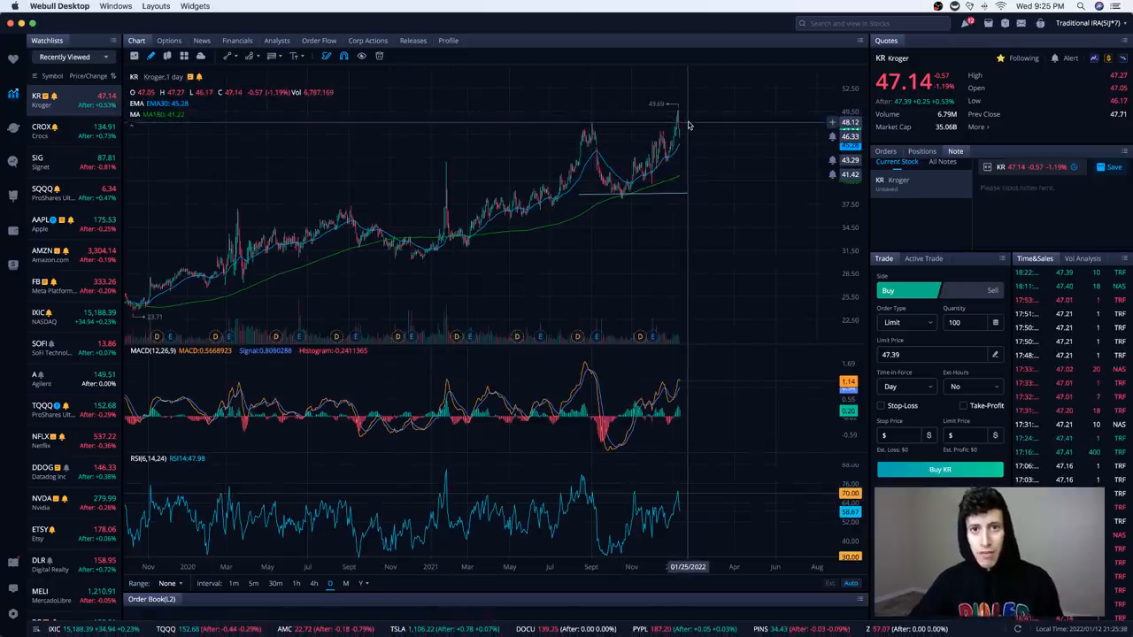
{"action": "mouse_move", "coordinate": [688, 127]}
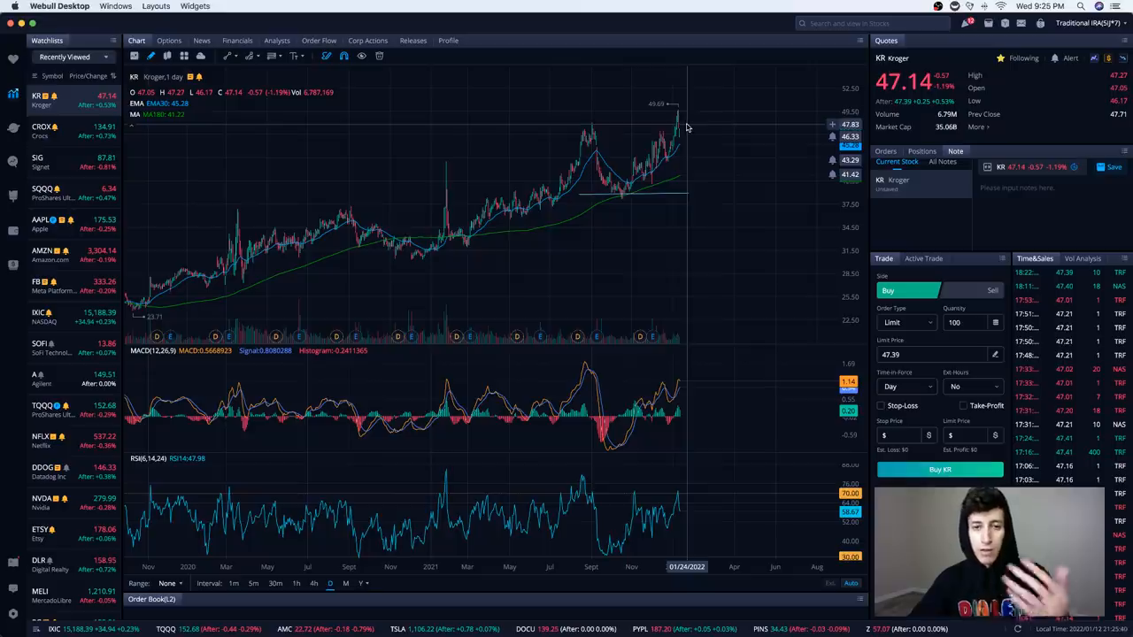